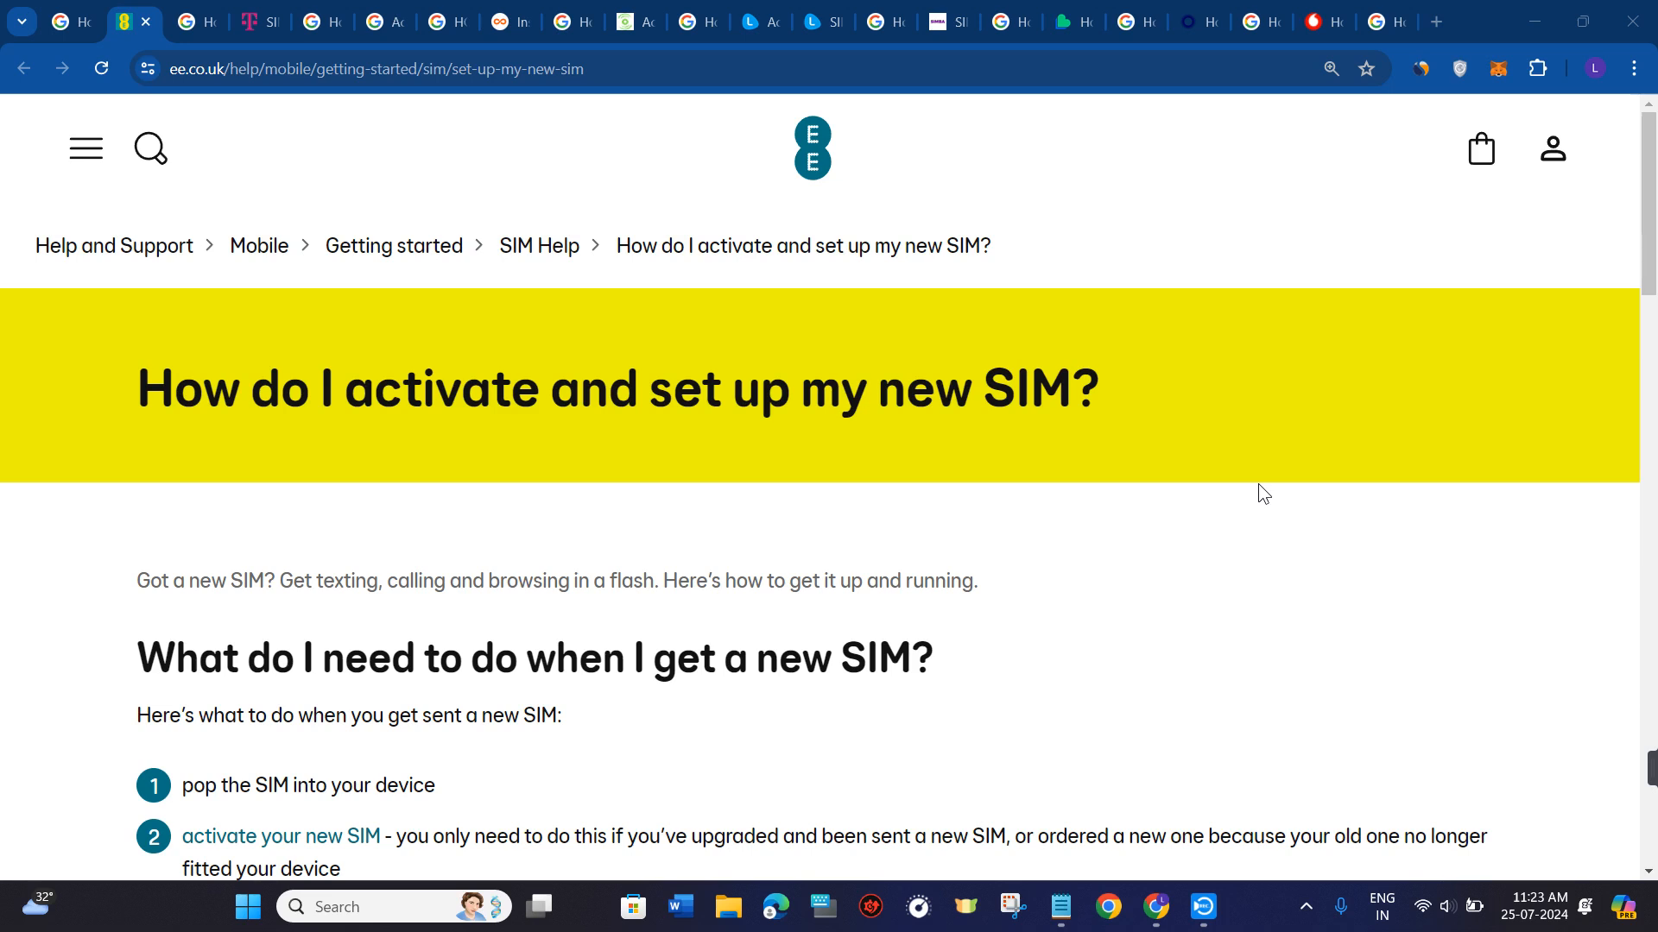
Scroll the article down to the three details needed to activate a SIM
left_click(371, 69)
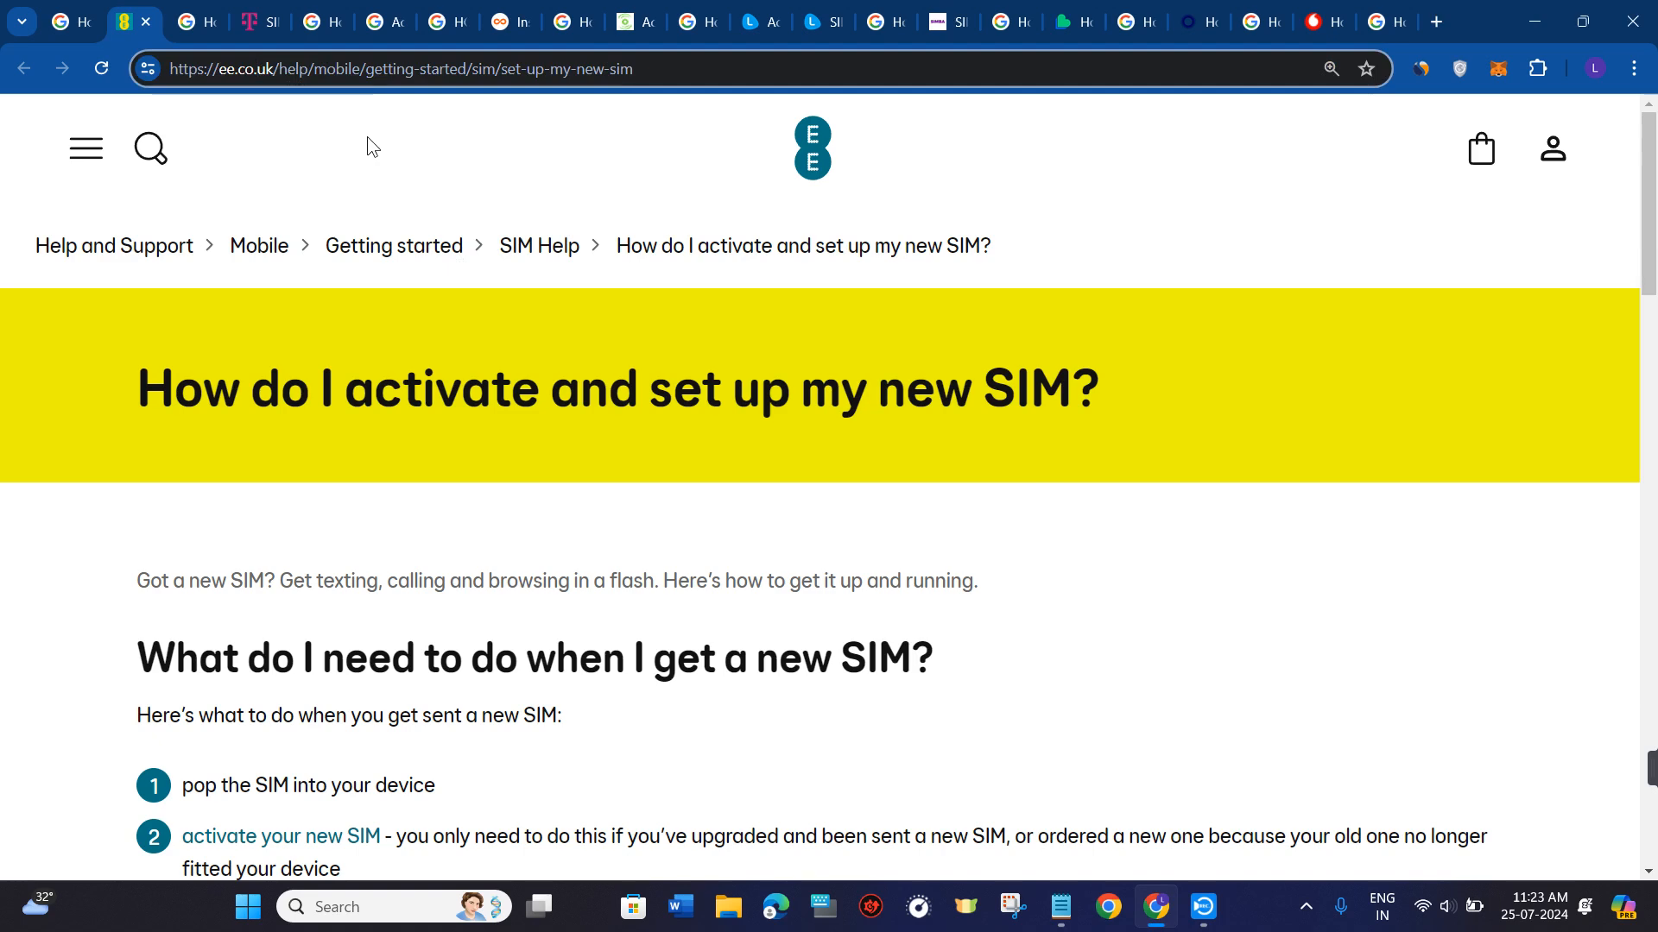
mouse_move(275, 108)
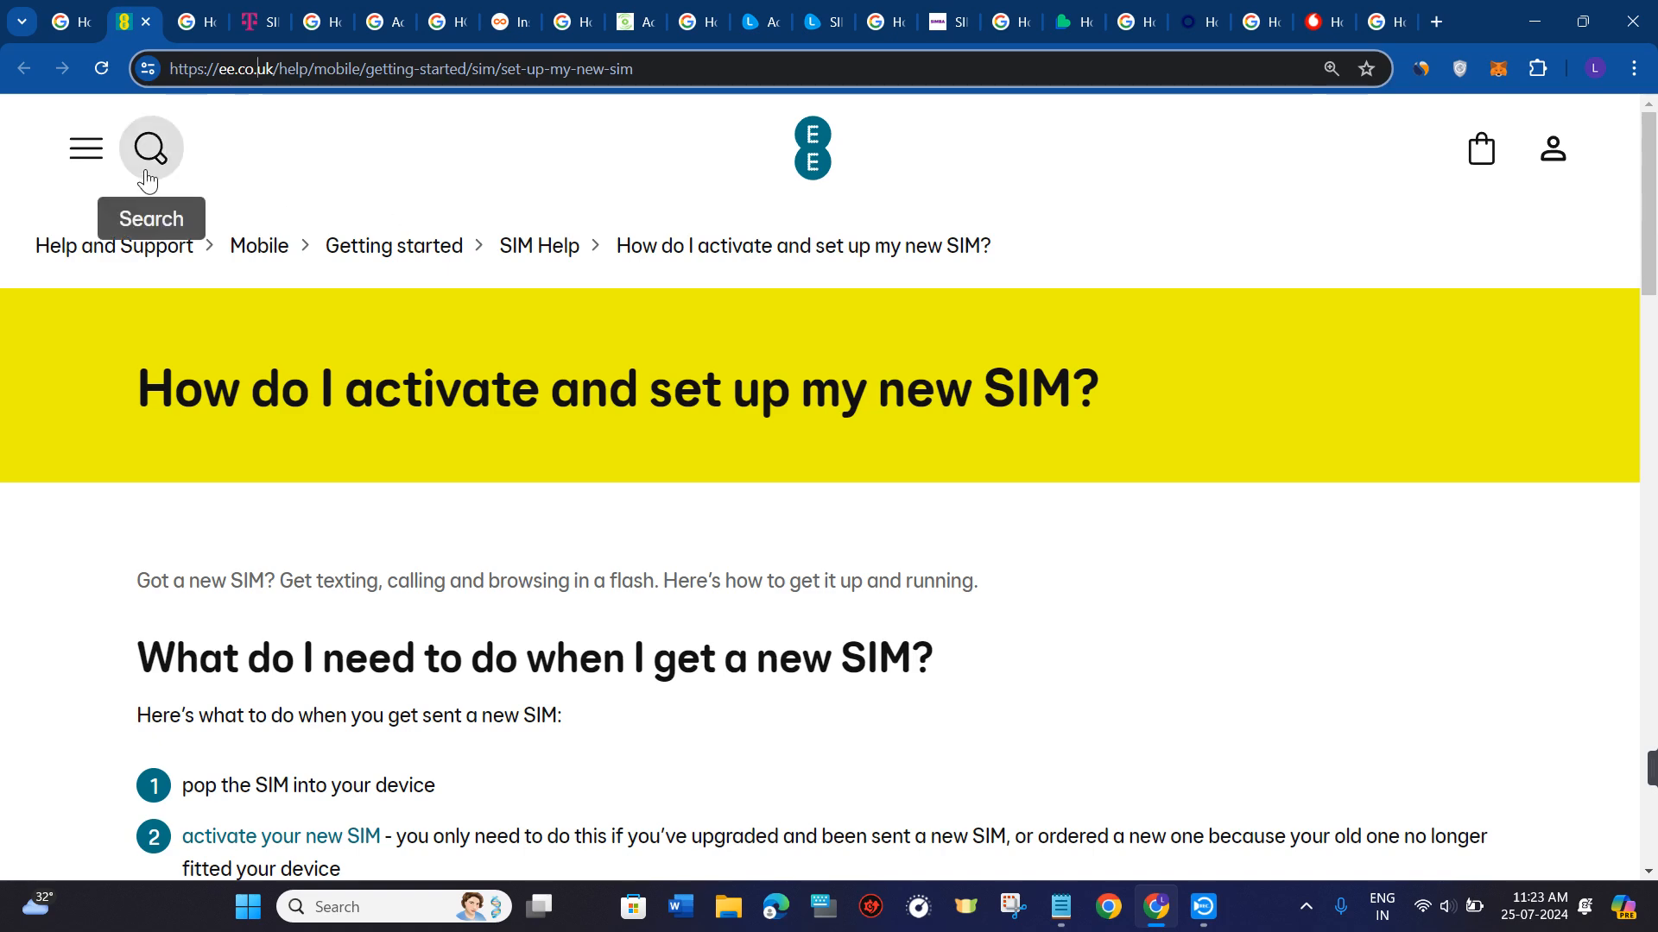
mouse_move(532, 290)
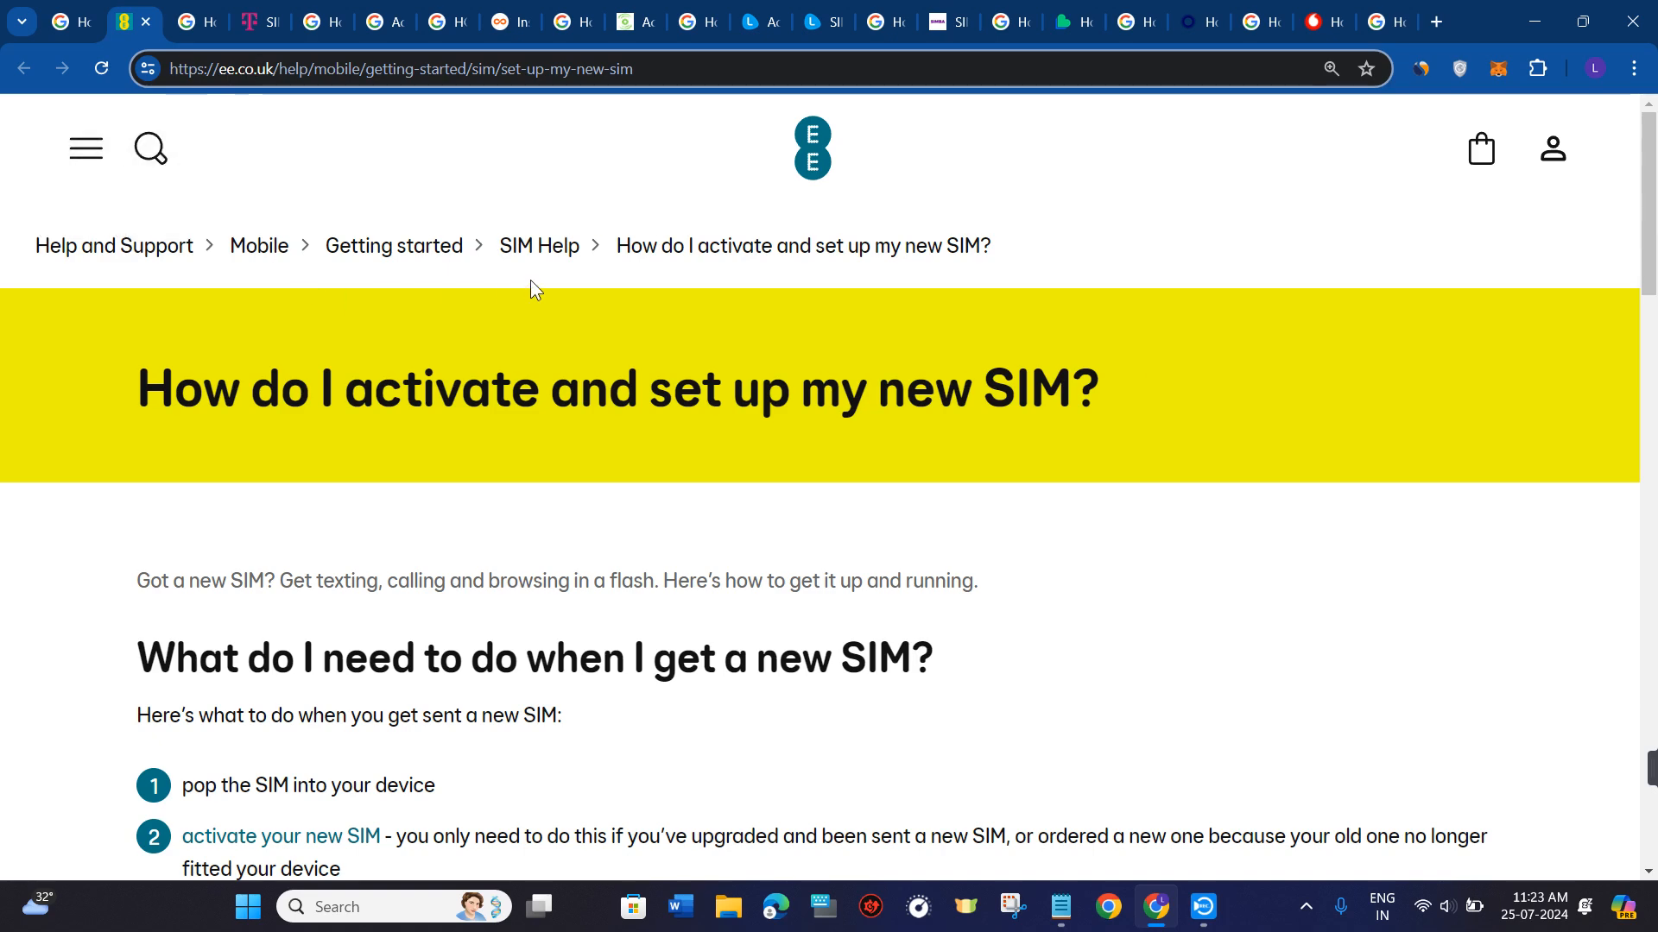
scroll("down", 3)
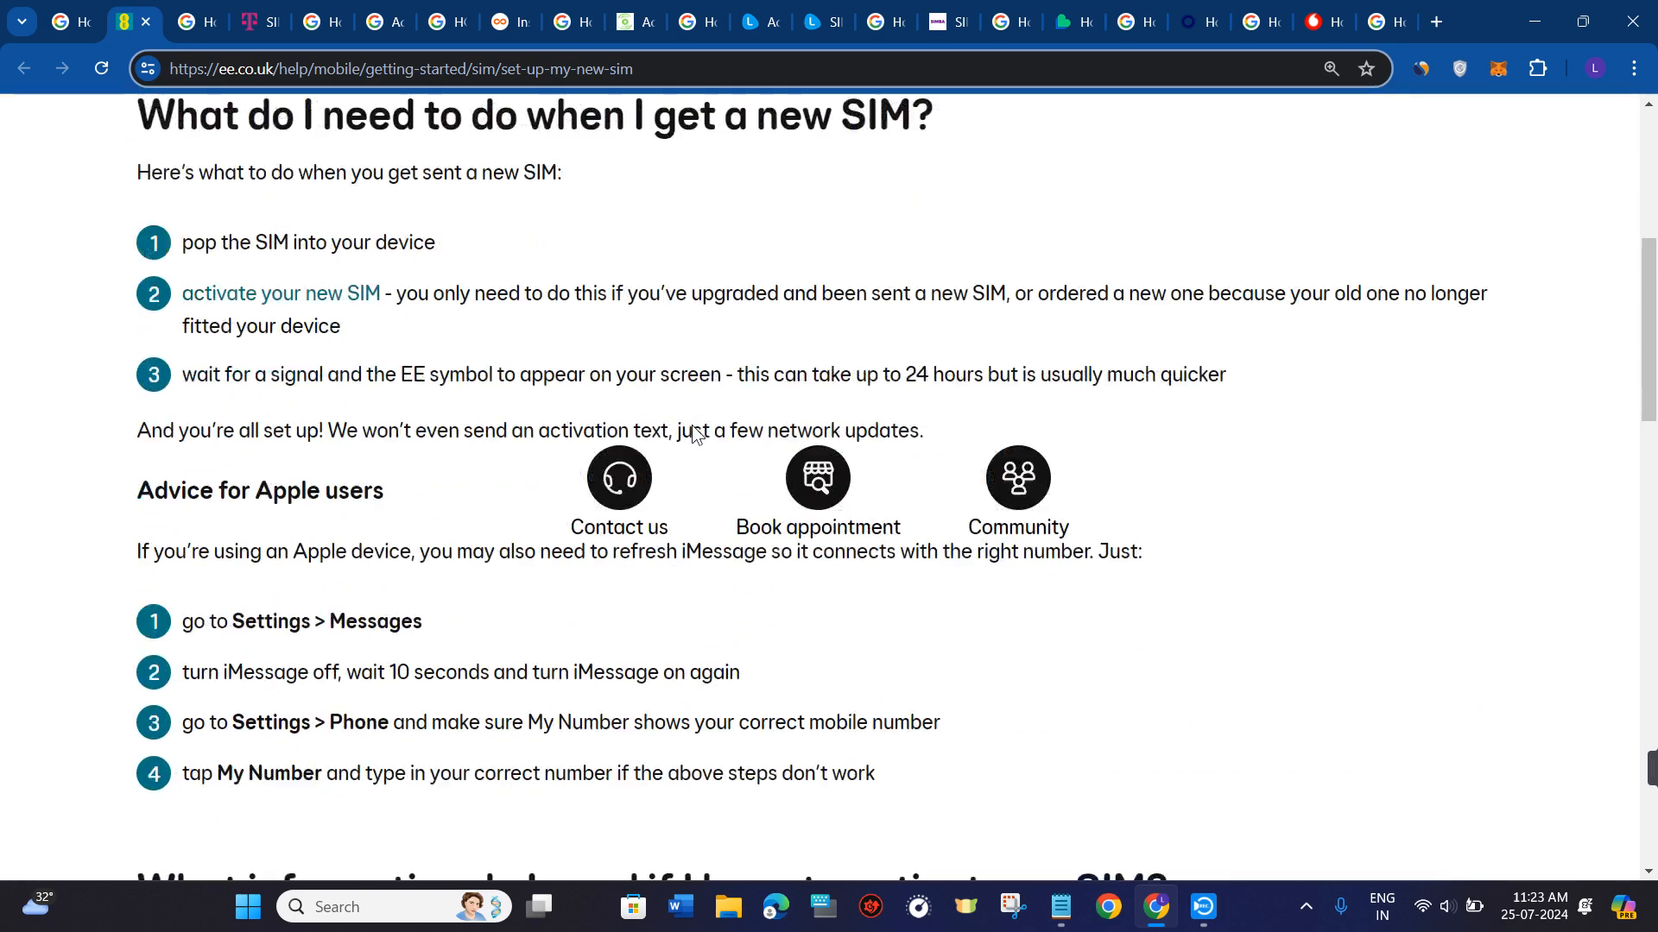
scroll("down", 3)
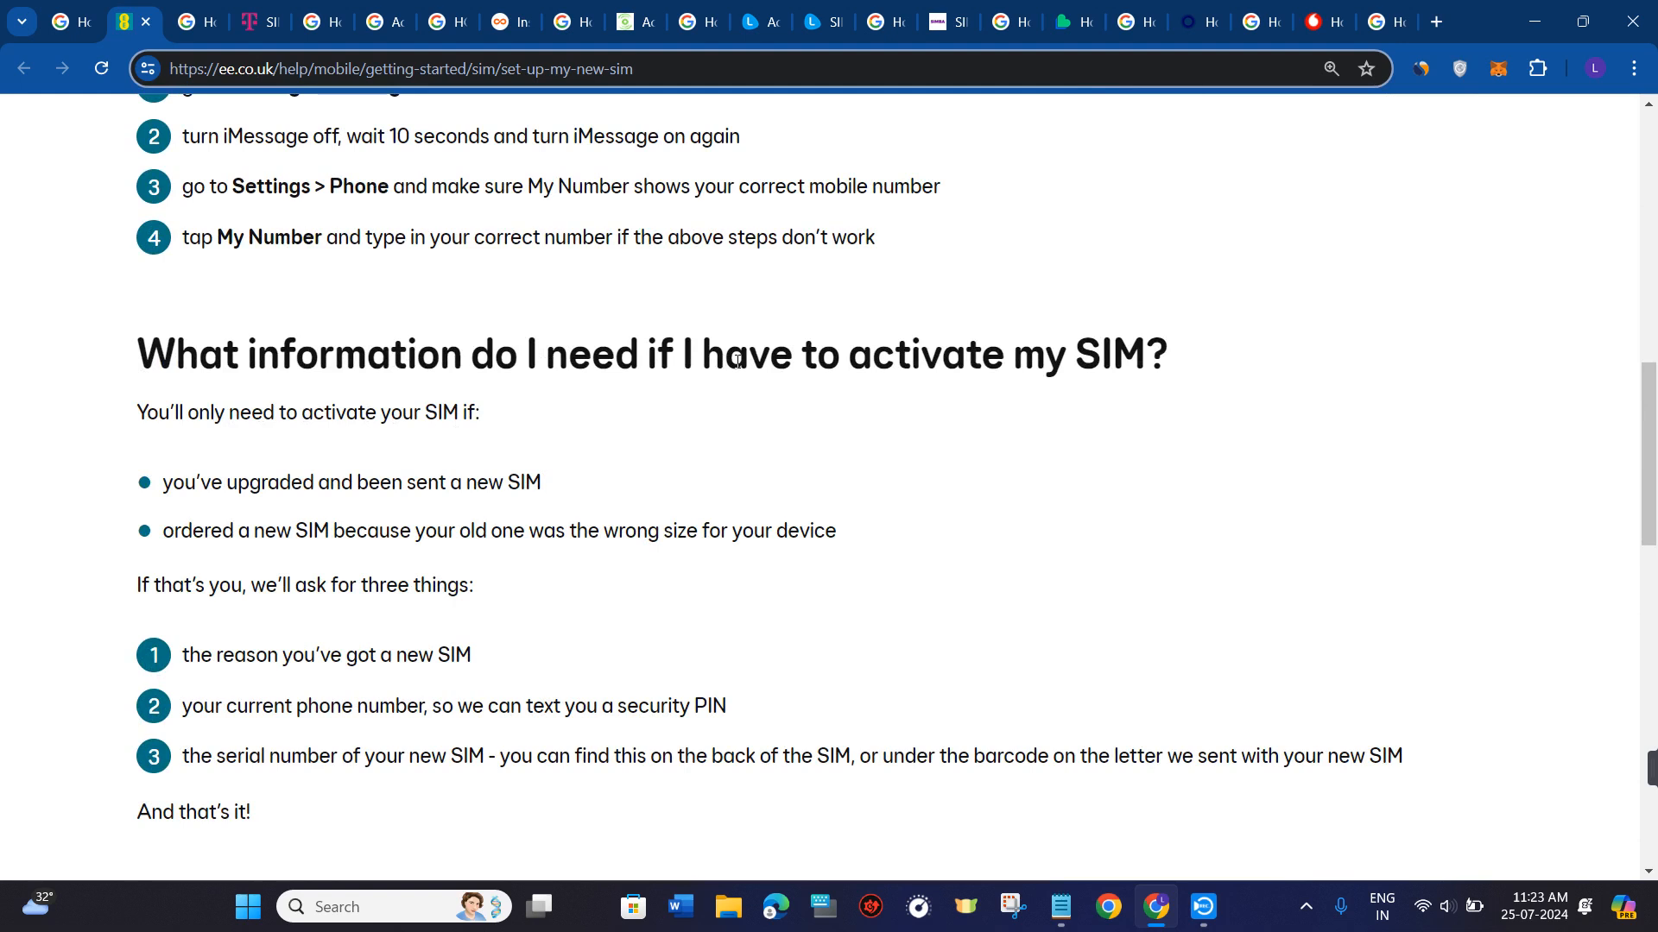
mouse_move(725, 359)
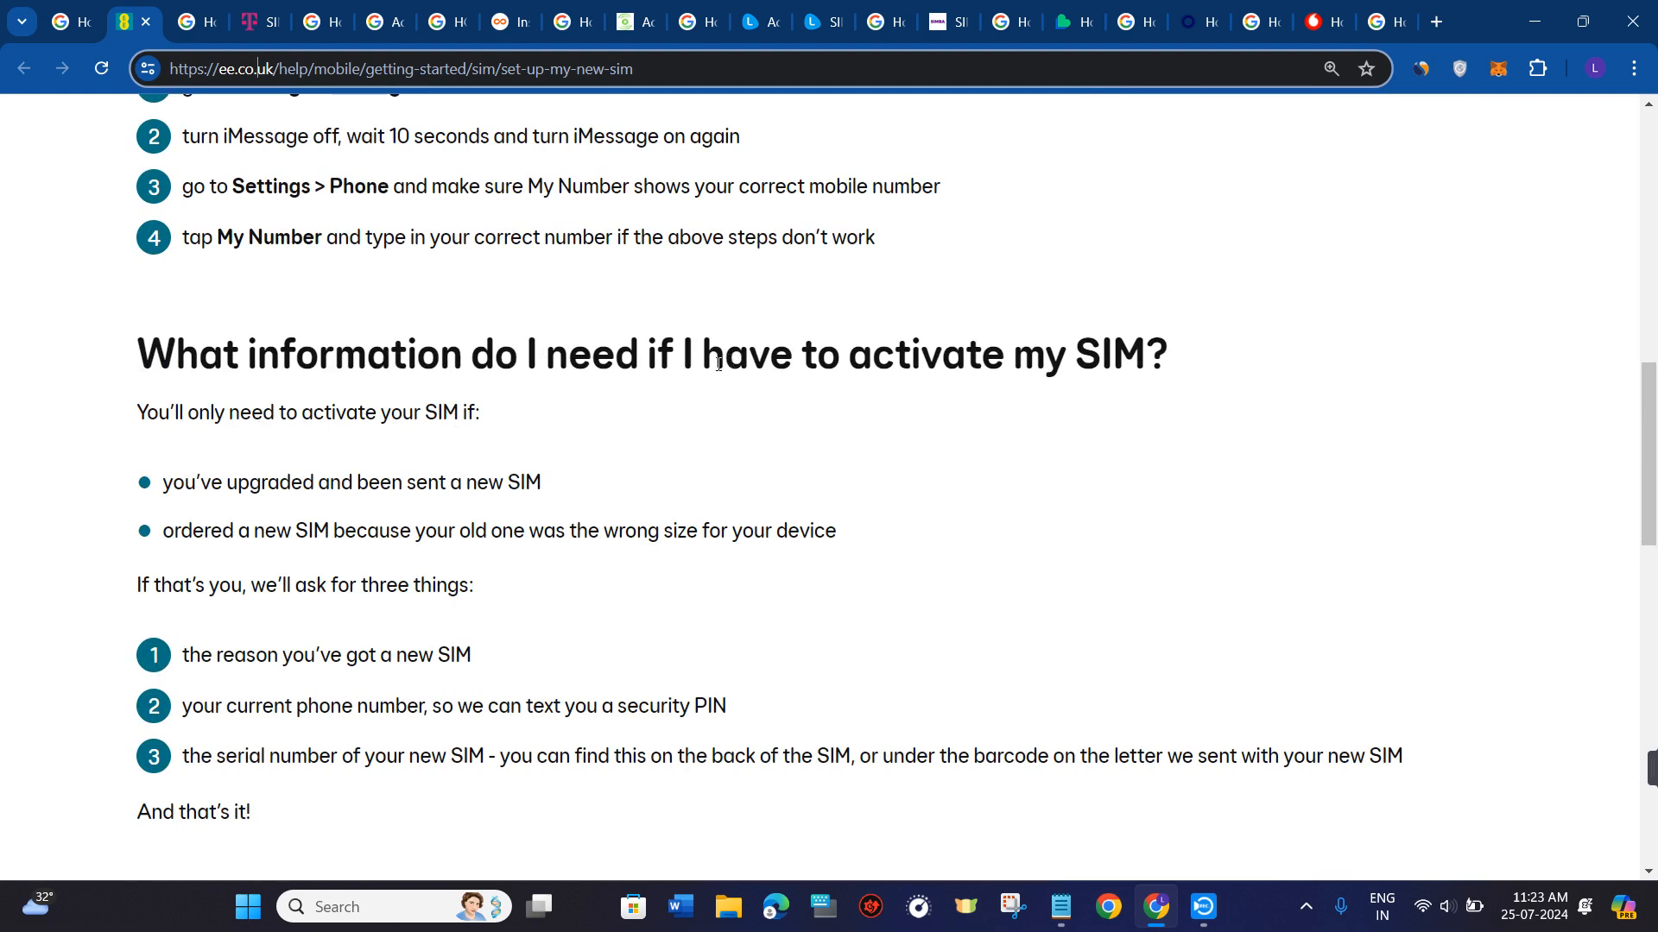
scroll("down", 3)
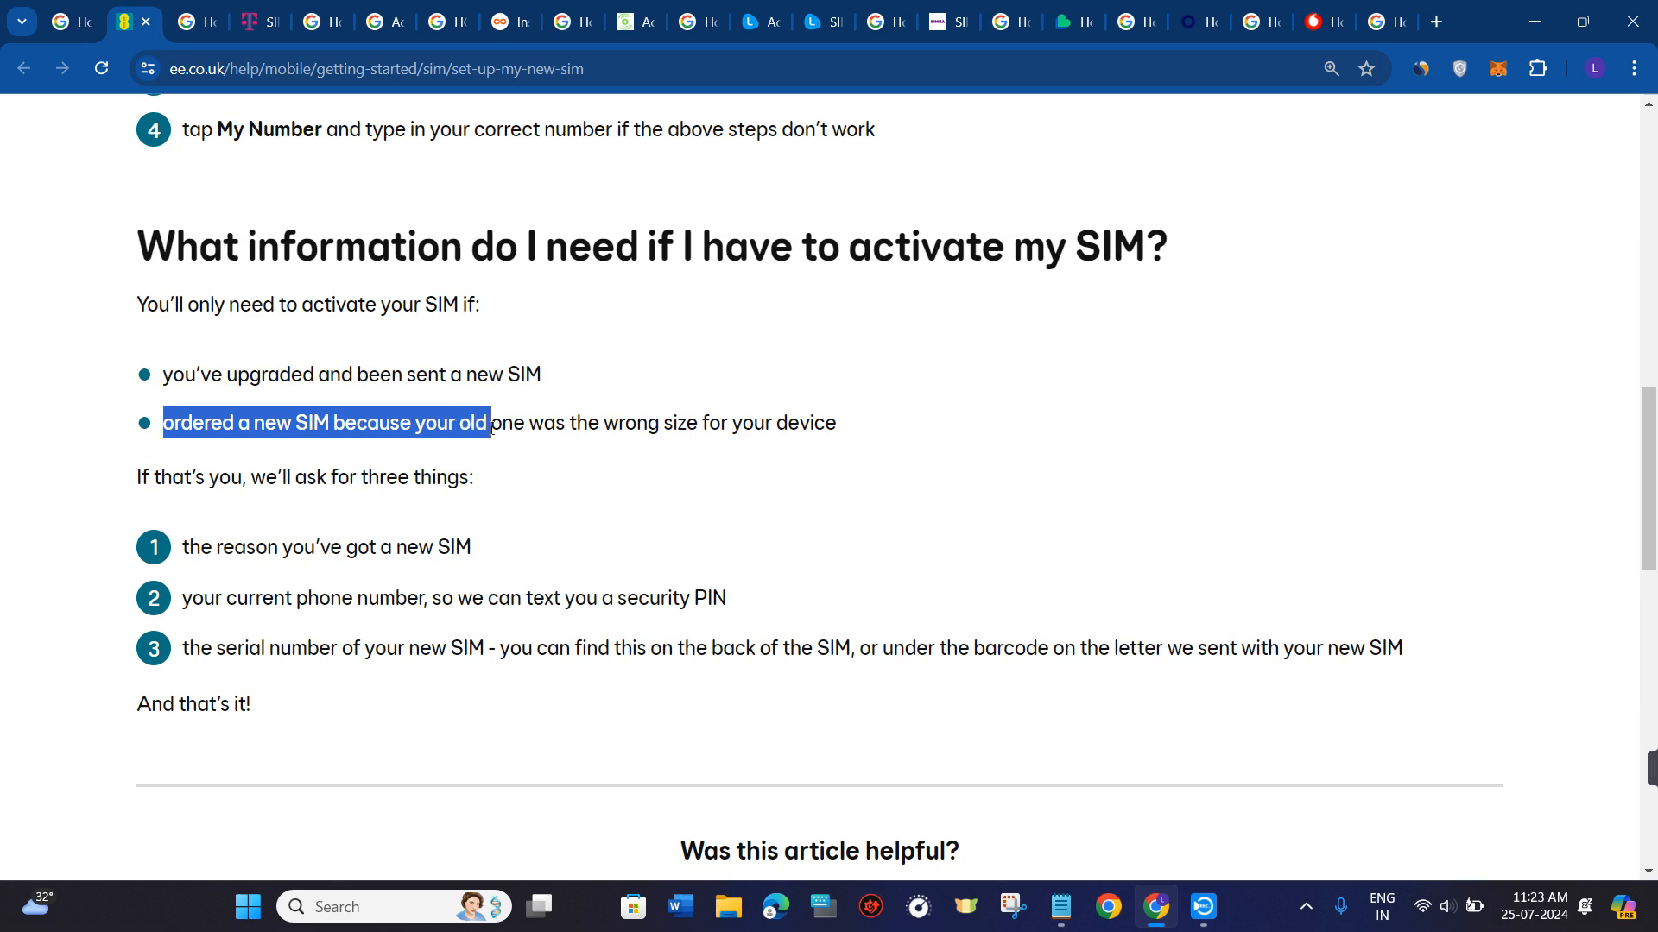
Highlight the wrong-size SIM reason, the first requirement and the current phone number
left_click_drag(492, 423, 835, 423)
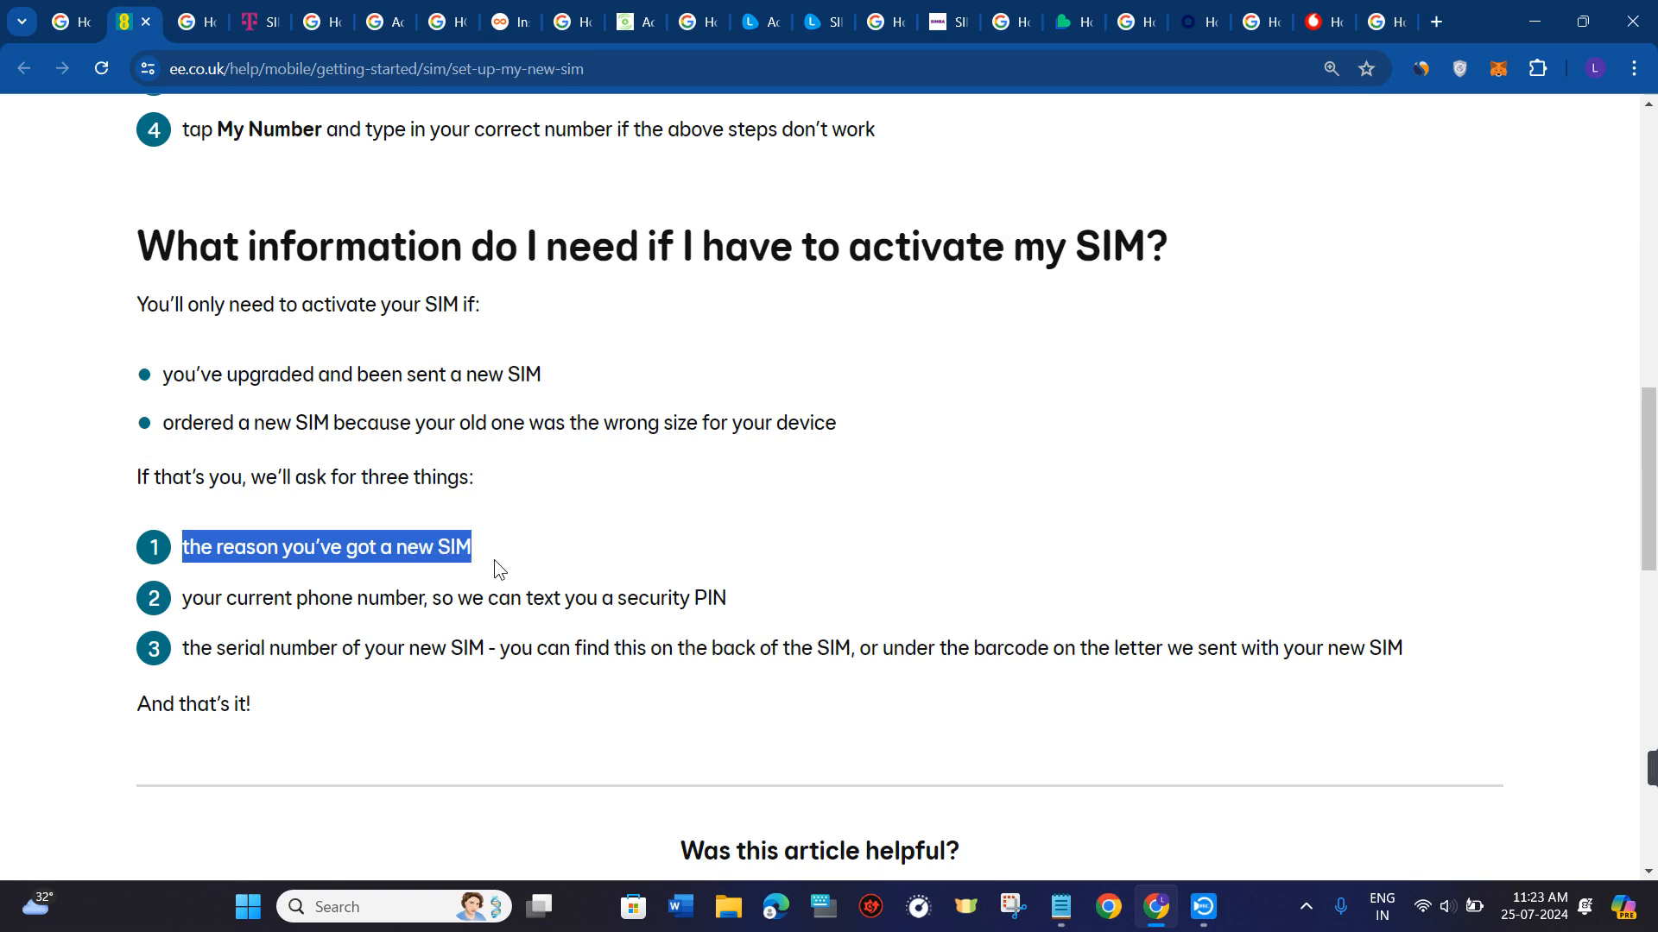
left_click_drag(182, 597, 470, 598)
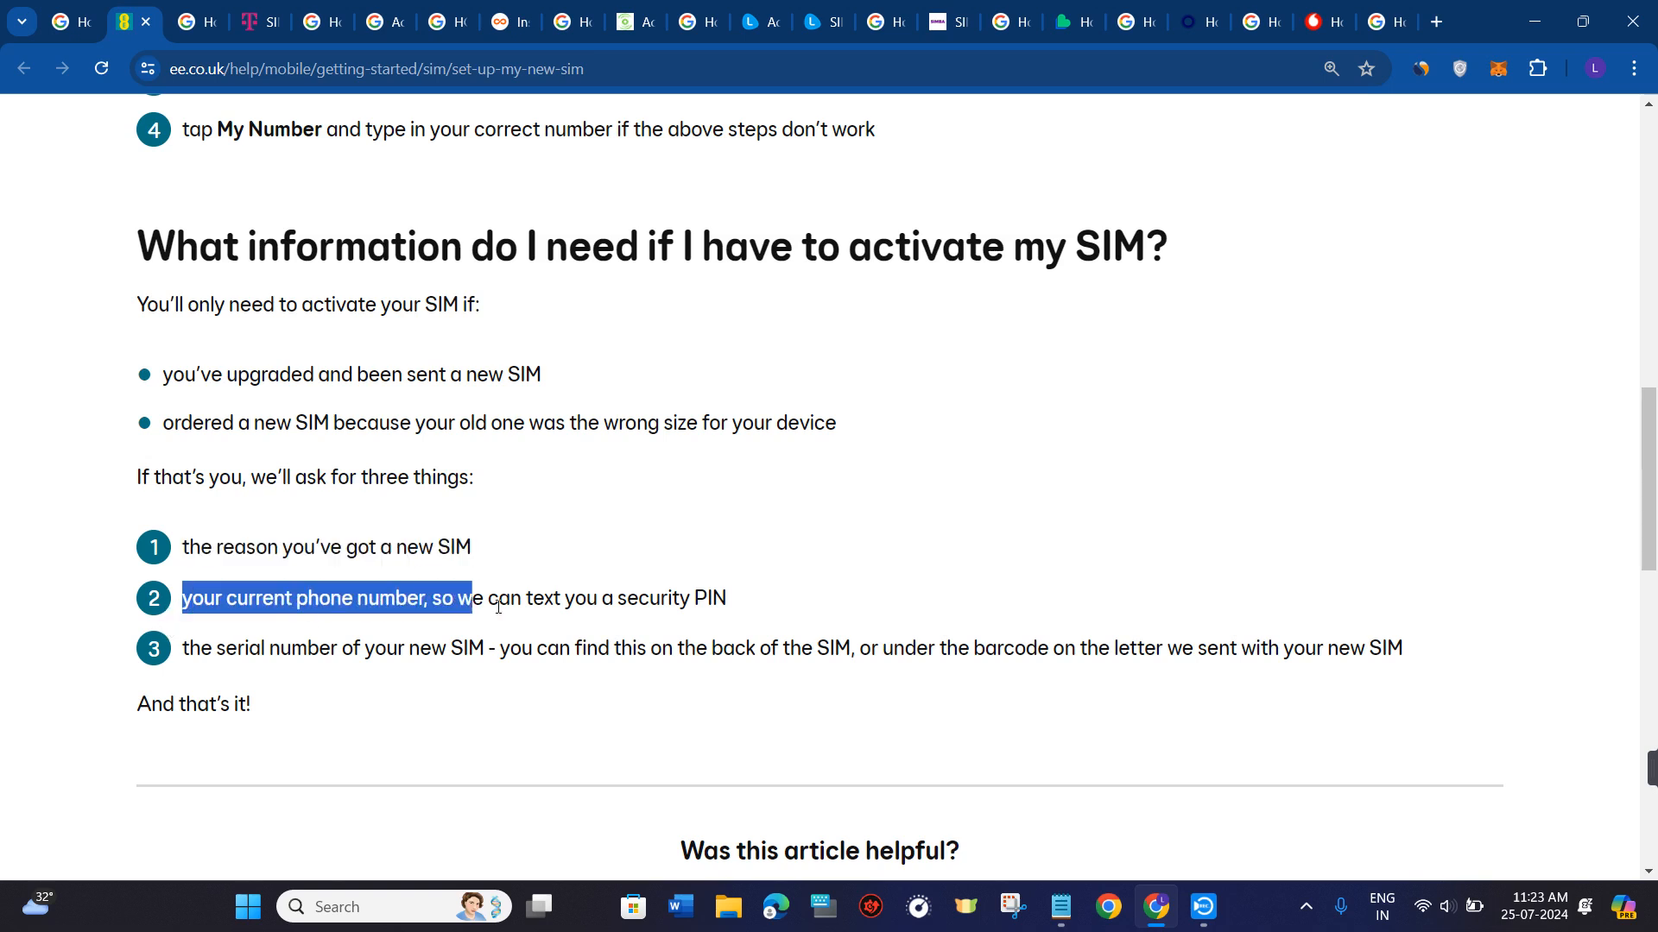
left_click_drag(471, 597, 726, 598)
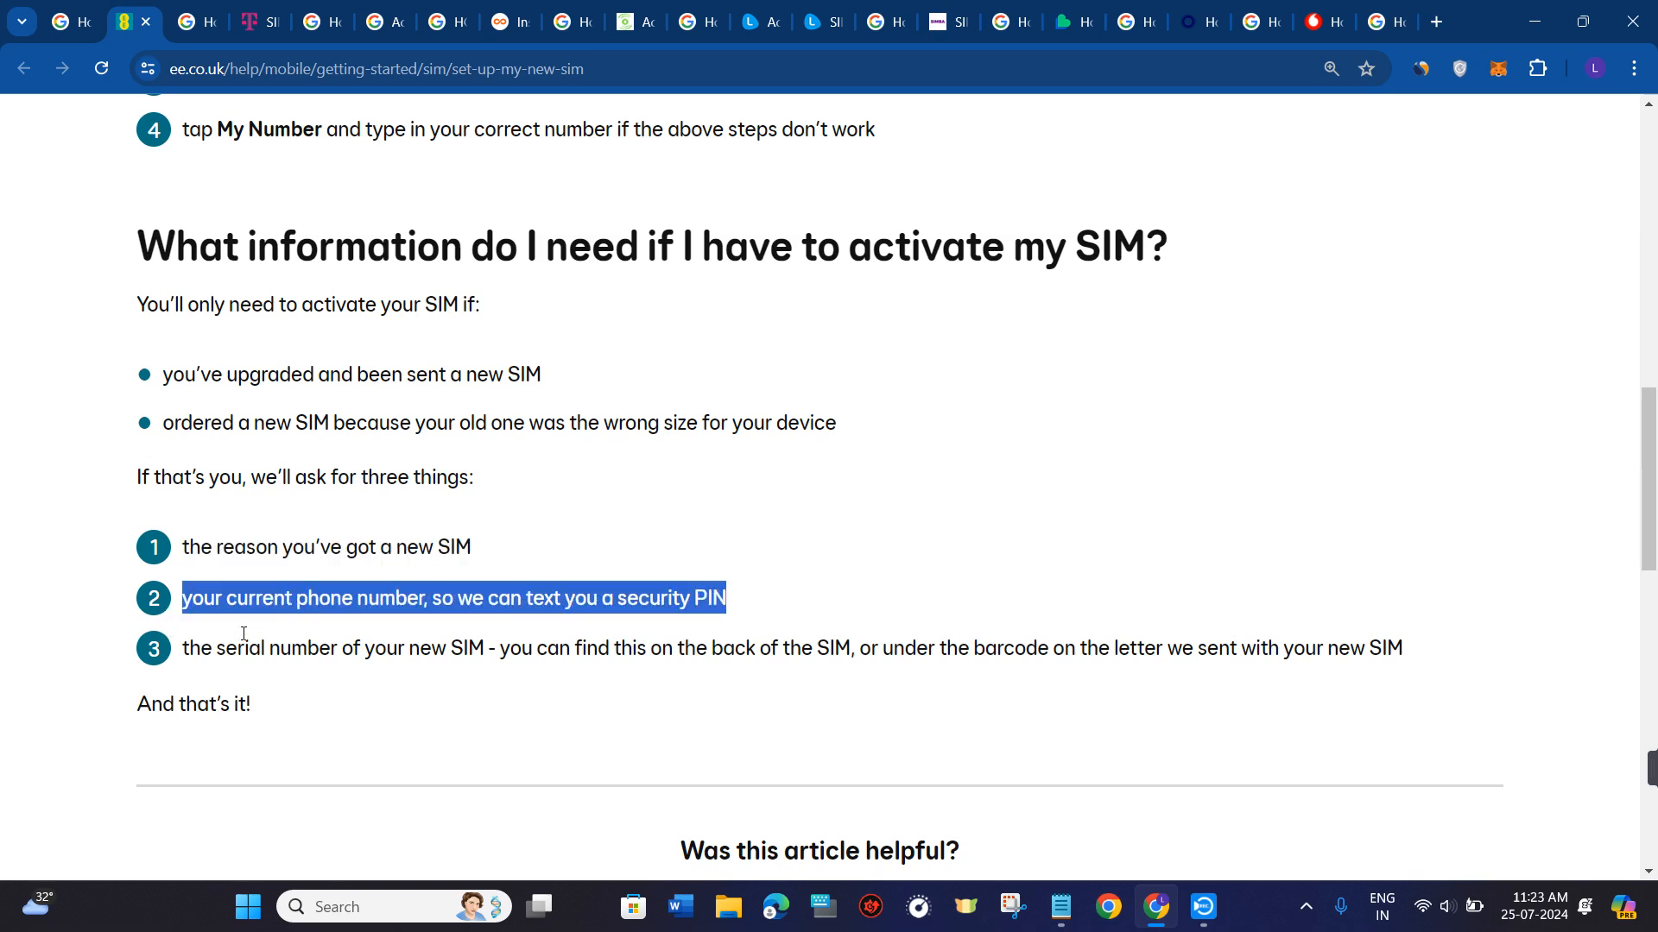
Reselect the third requirement, highlighting the SIM serial number and where to find it
left_click(188, 649)
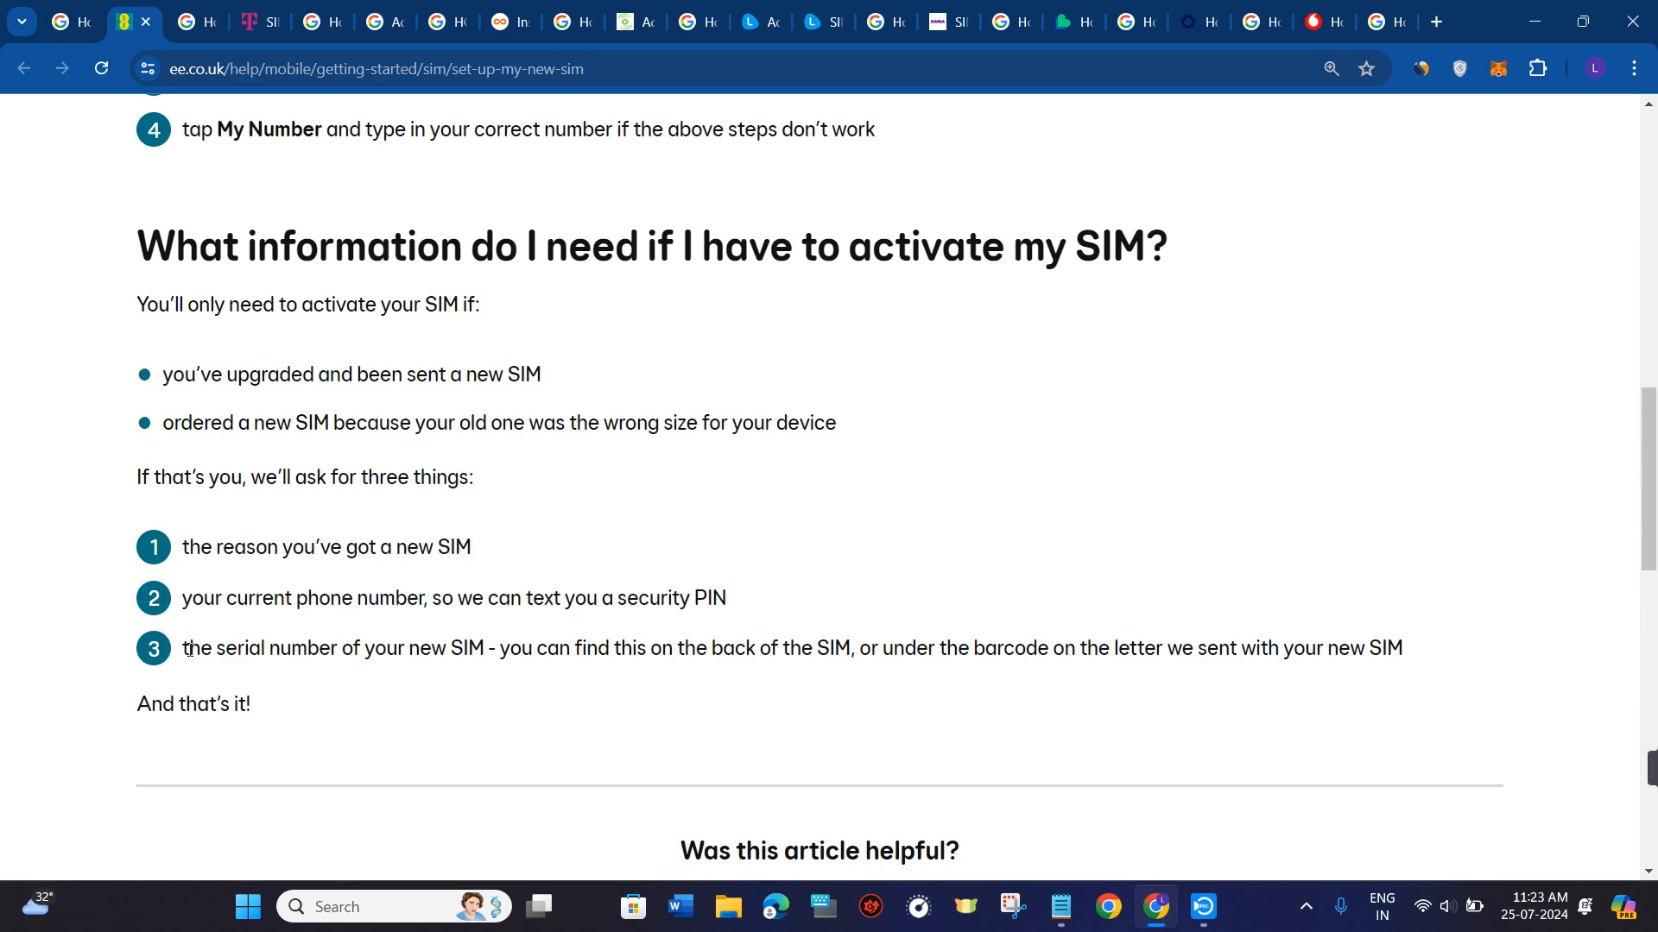
left_click_drag(182, 649, 500, 649)
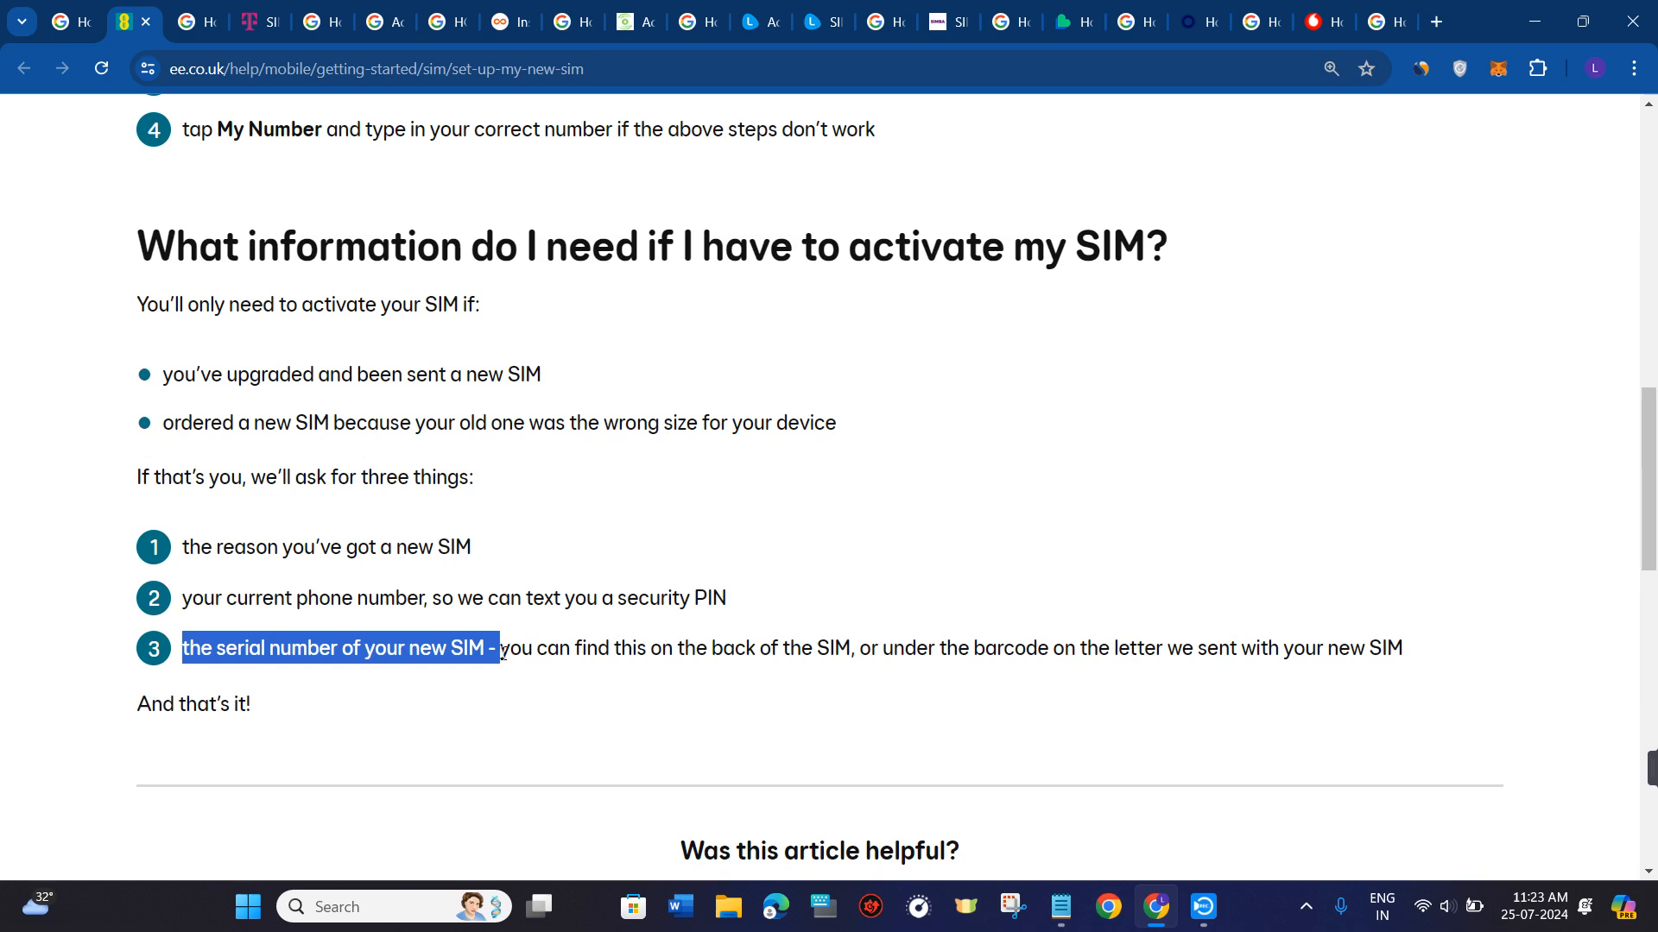
left_click_drag(497, 649, 724, 648)
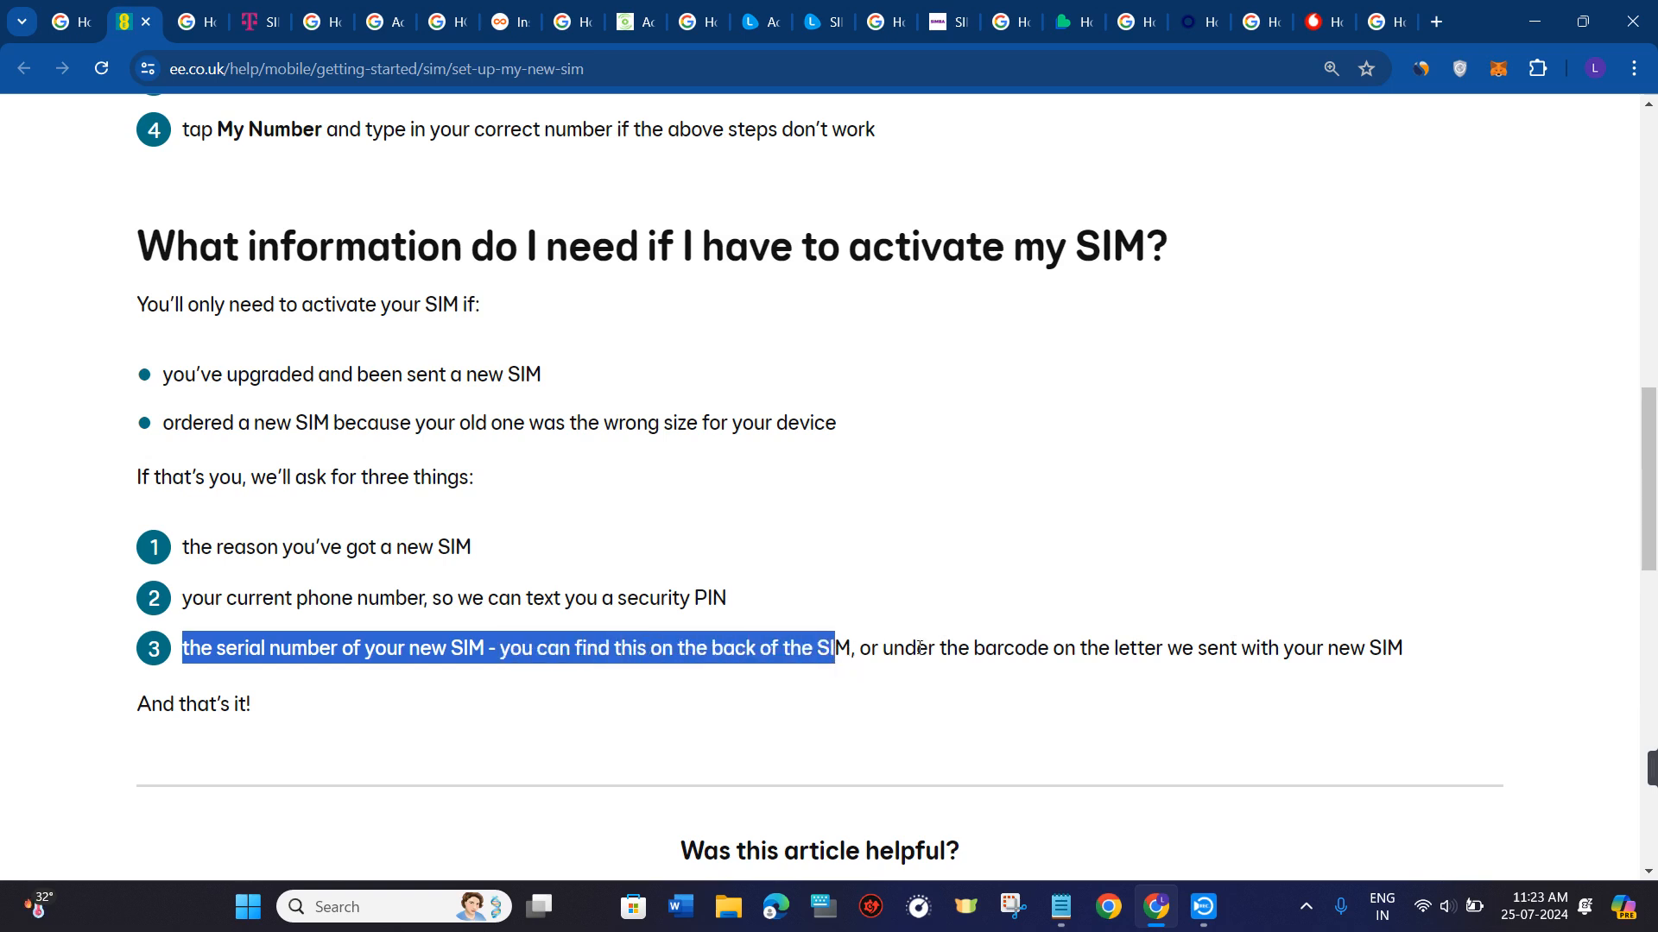
mouse_move(938, 616)
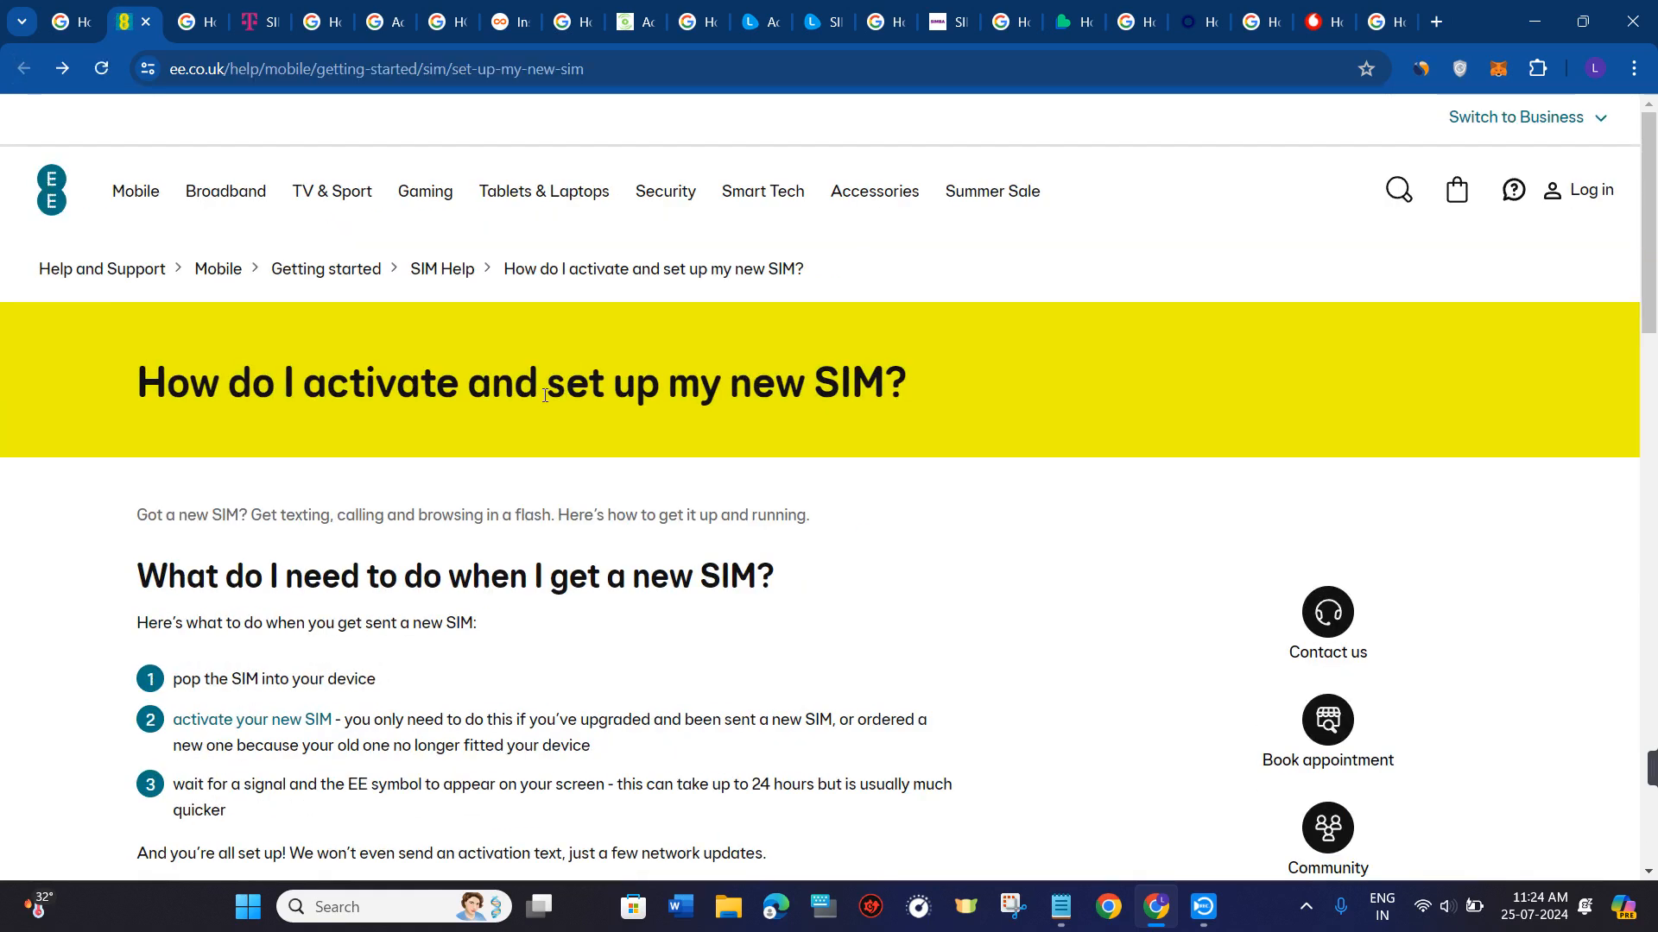
Scroll slightly down to show the new-SIM setup steps and Apple users advice
scroll("down", 3)
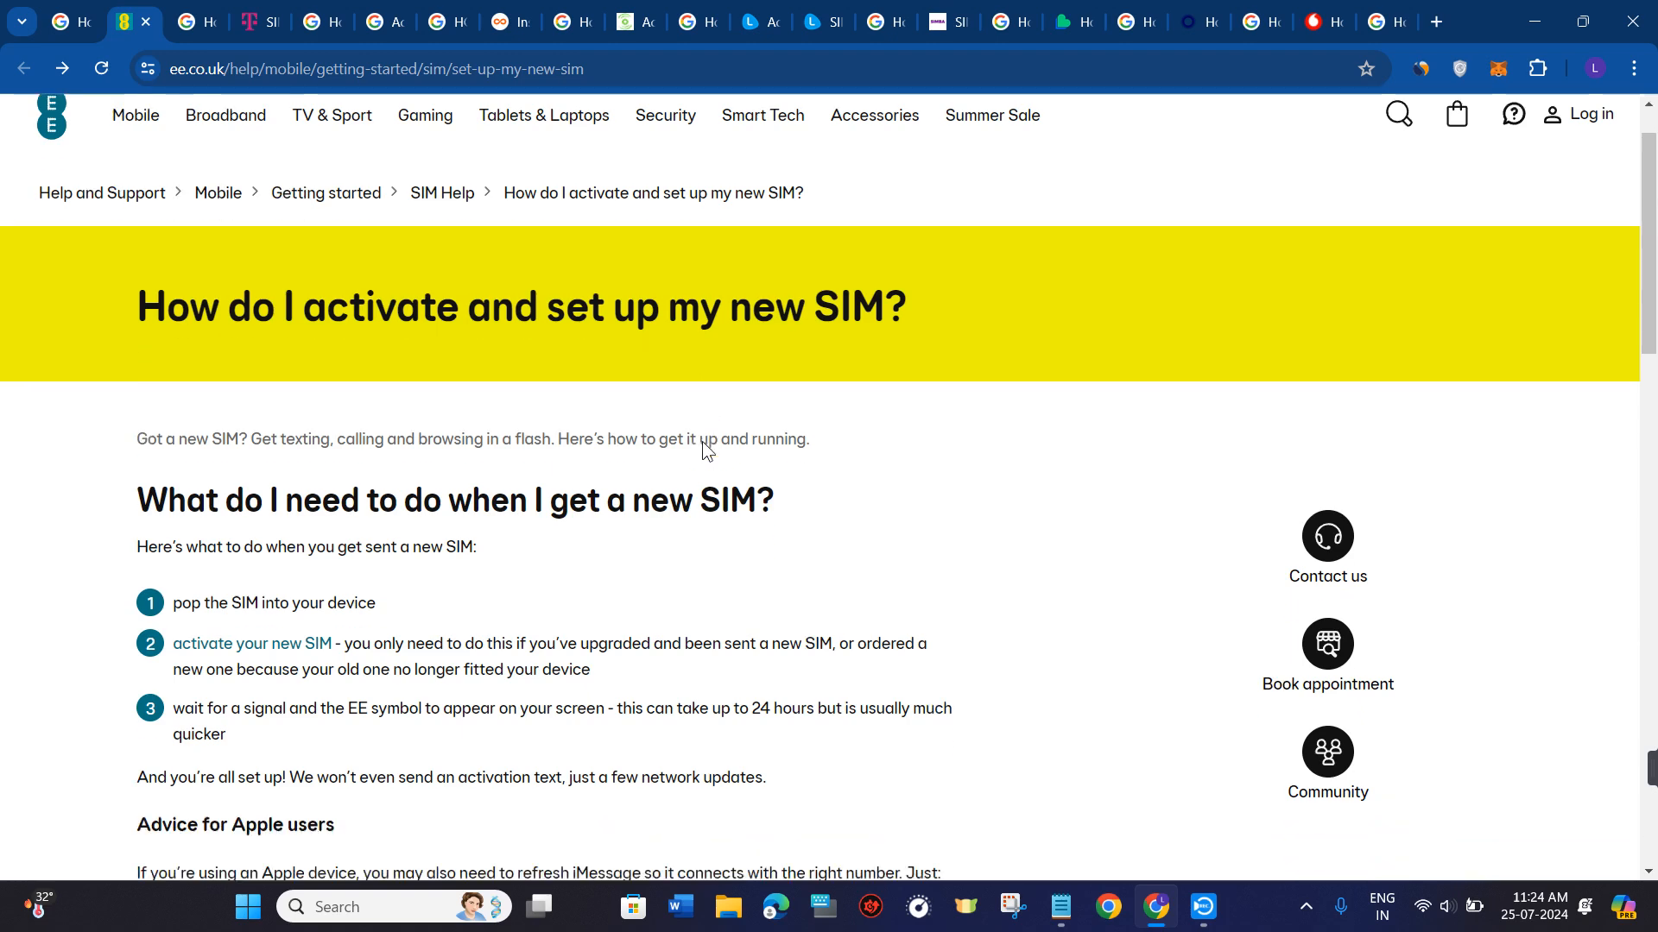
scroll("down", 3)
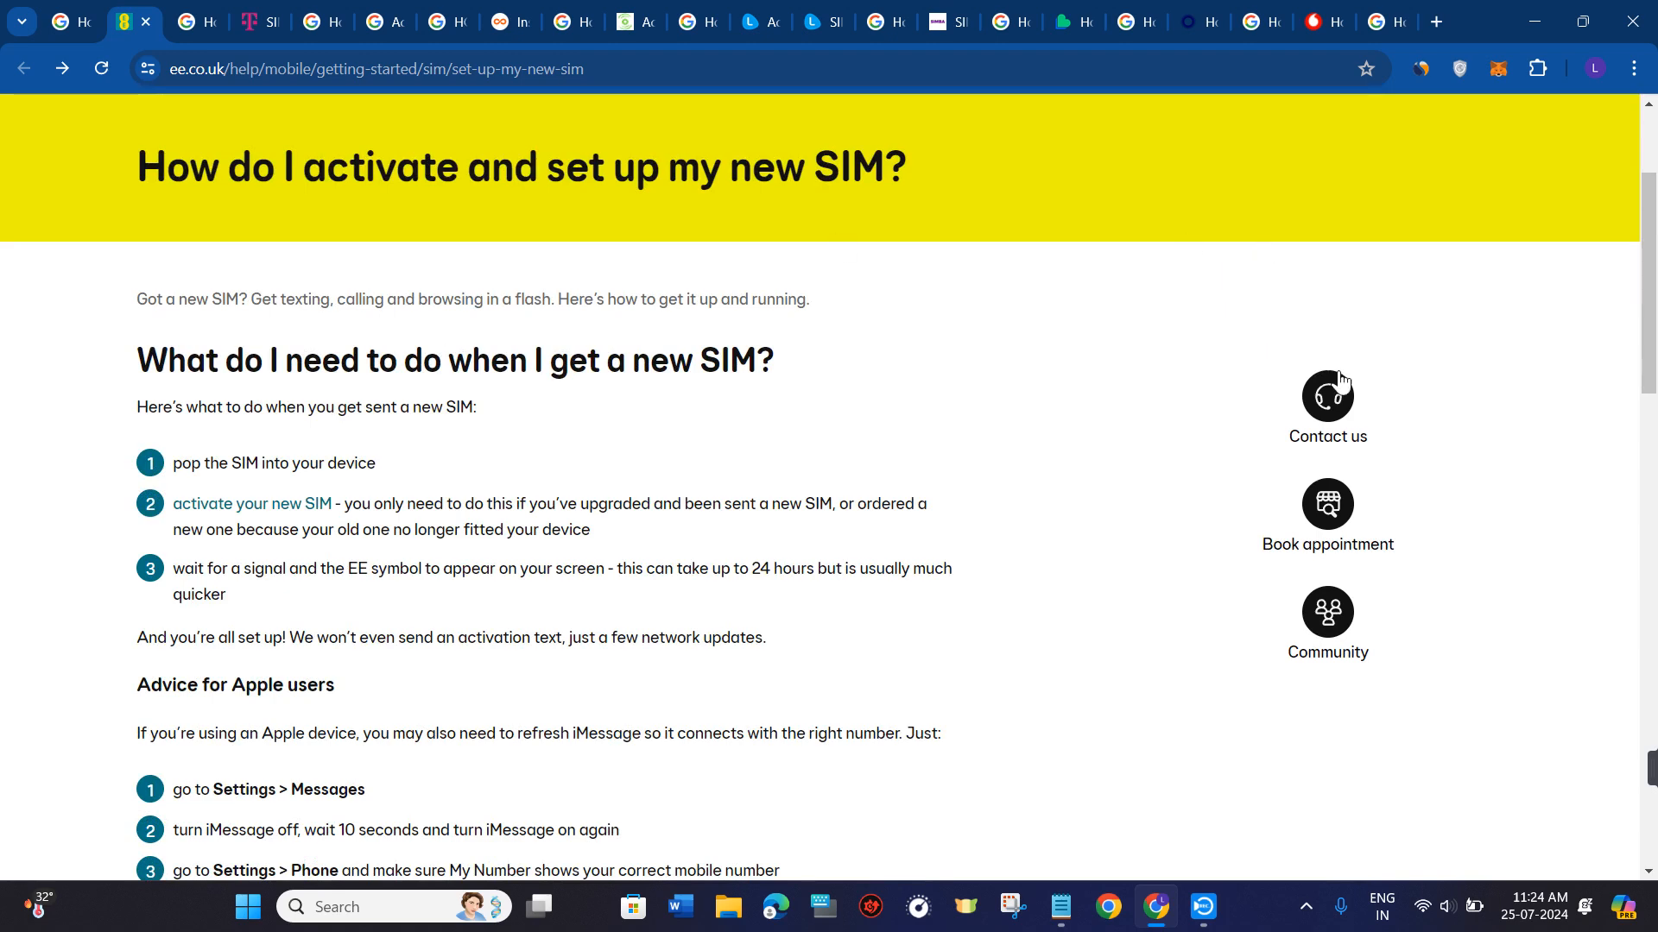
mouse_move(1209, 380)
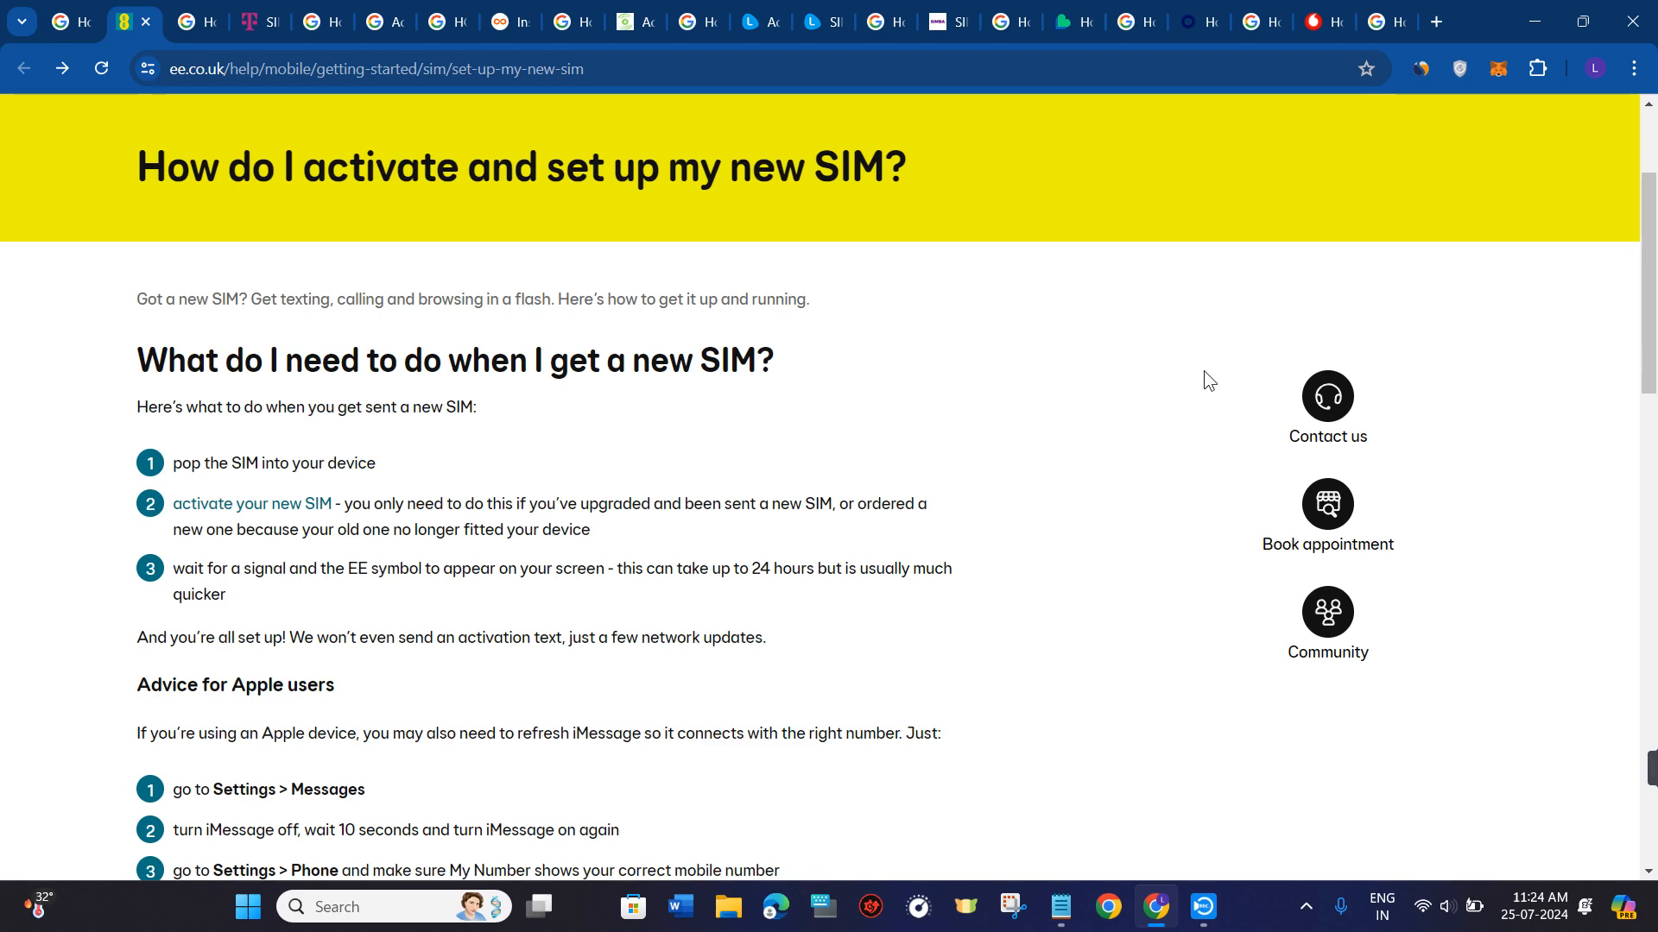
Open the Contact EE page and scroll through its help topics
left_click(1327, 396)
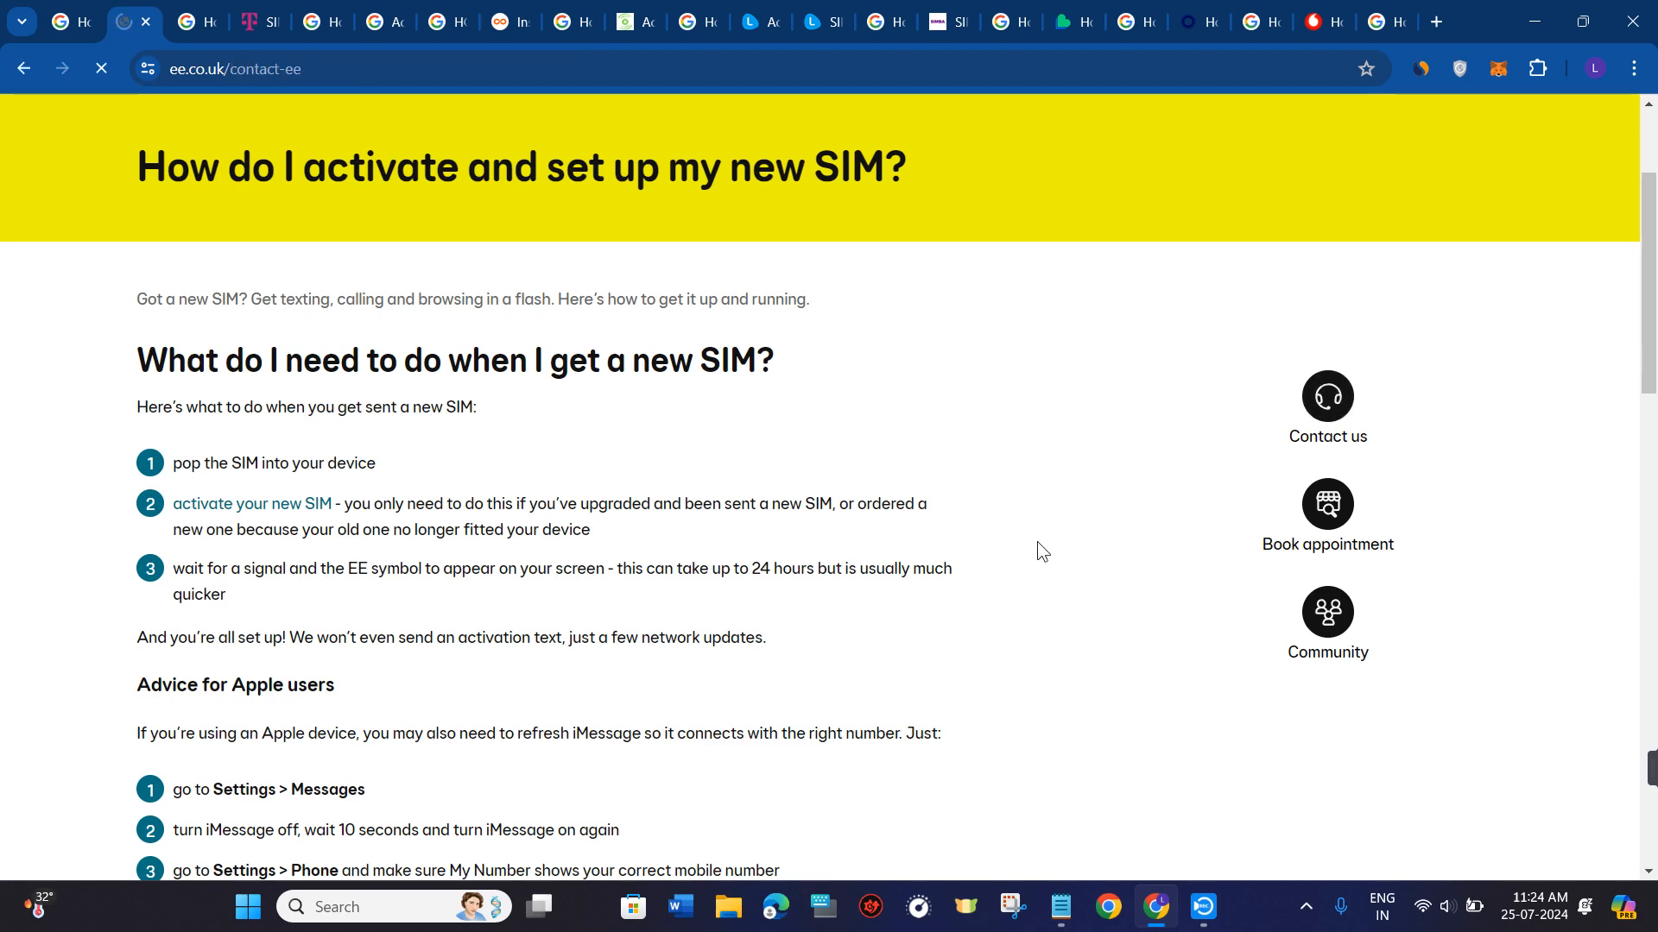
left_click(1327, 407)
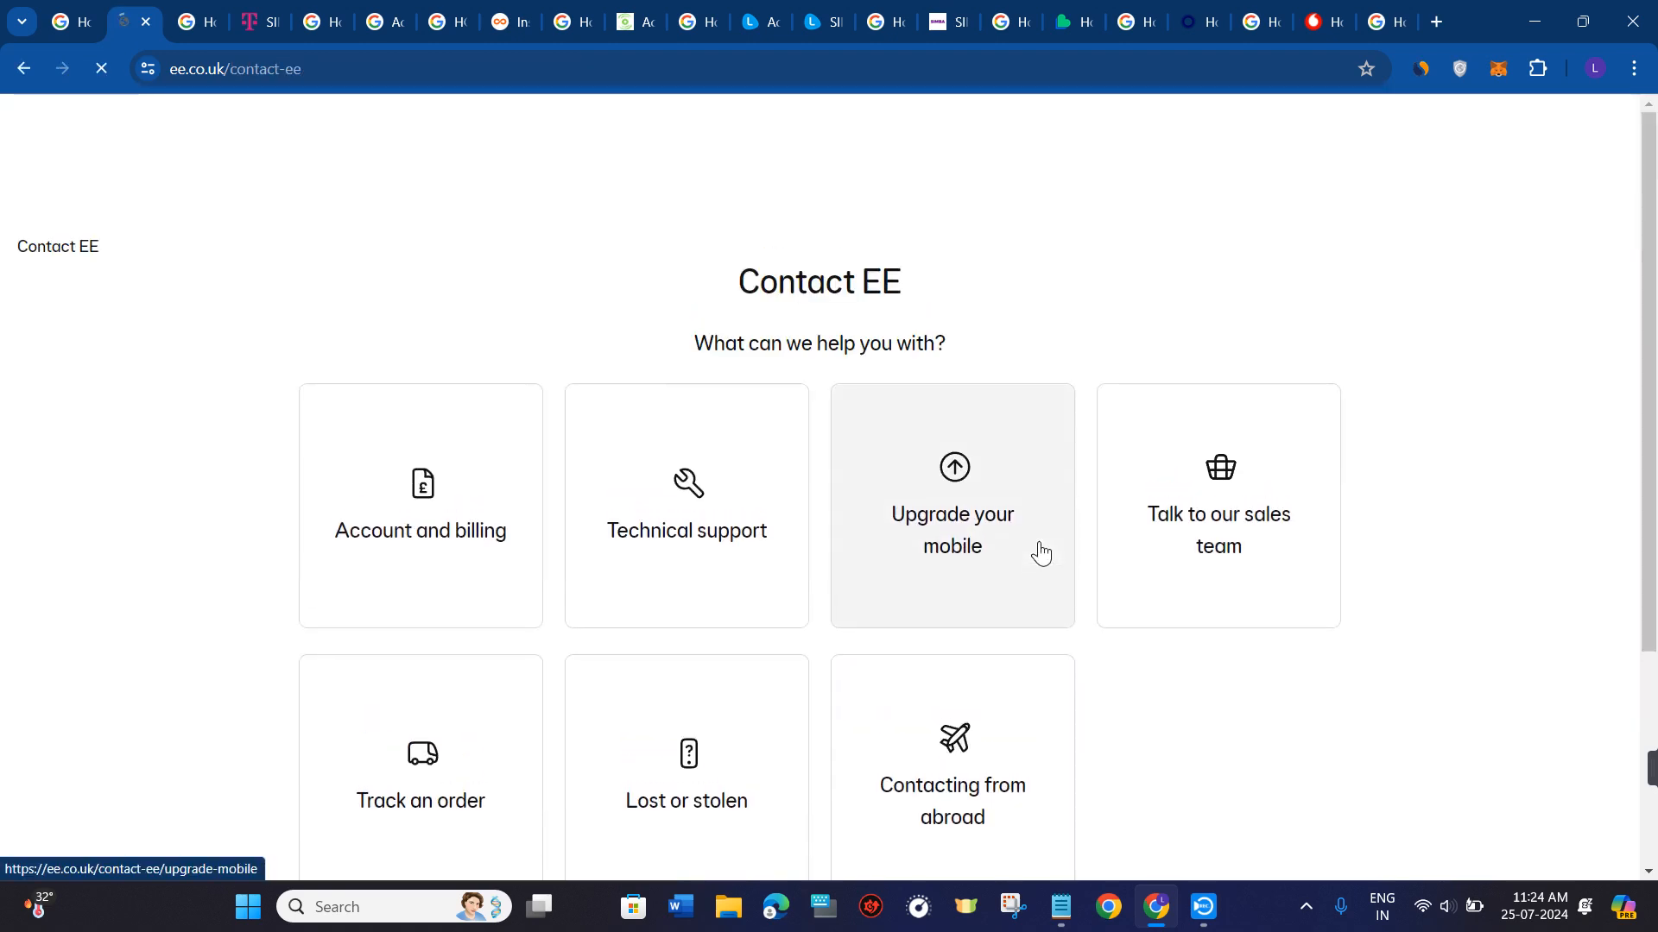
scroll("down", 3)
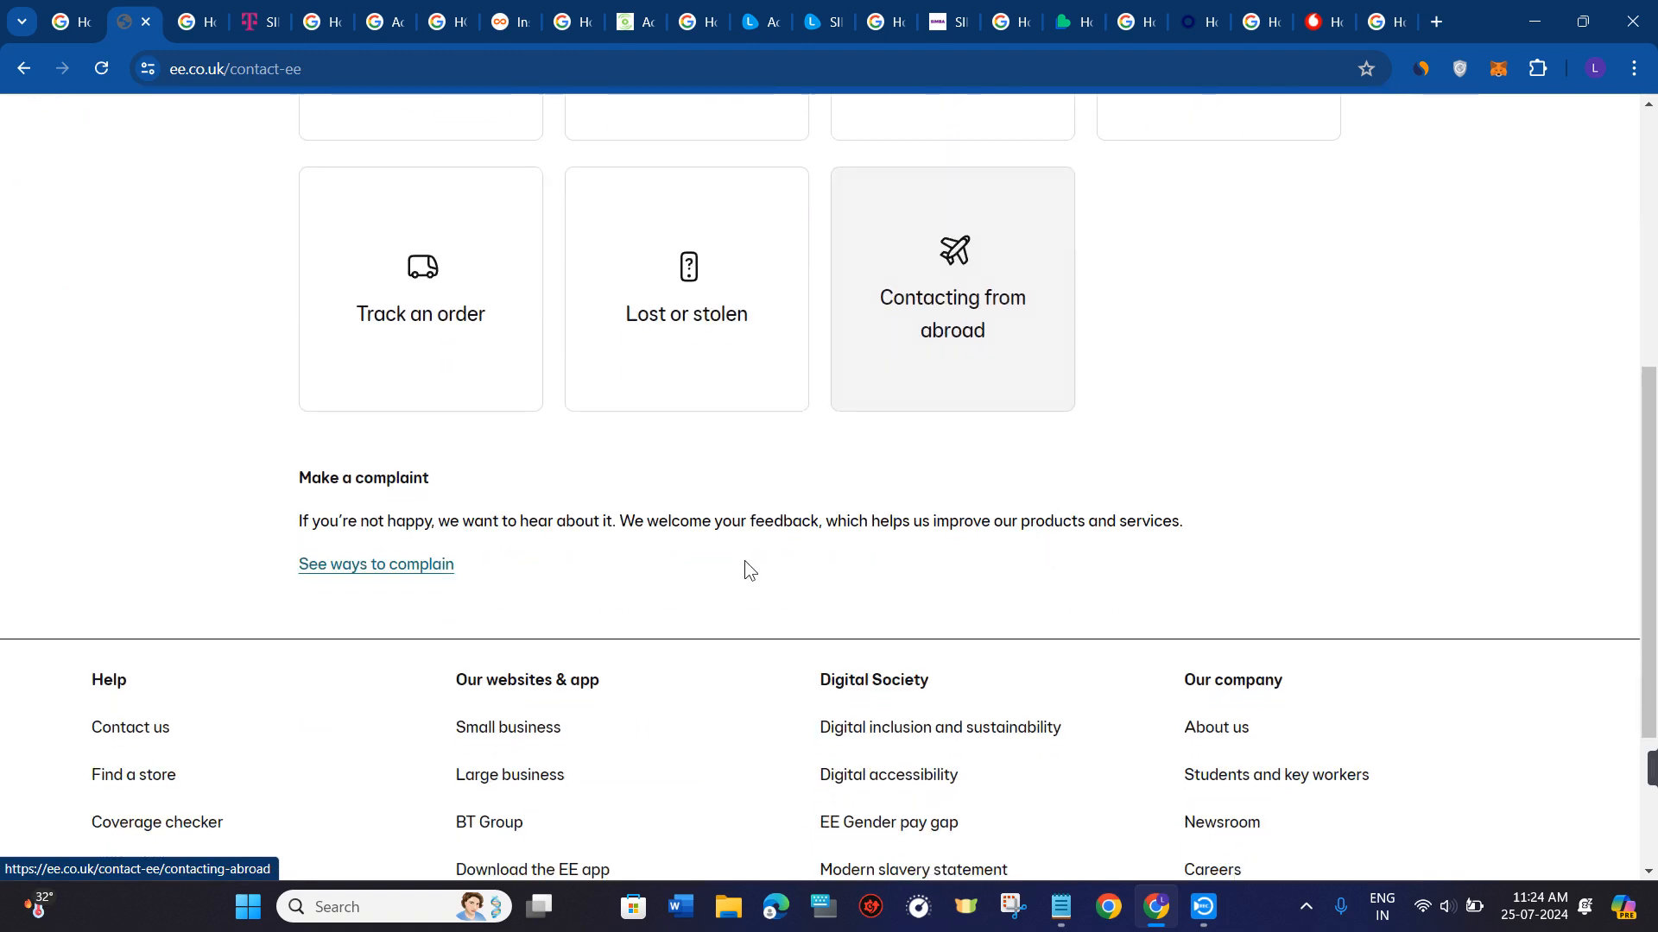
scroll("up", 3)
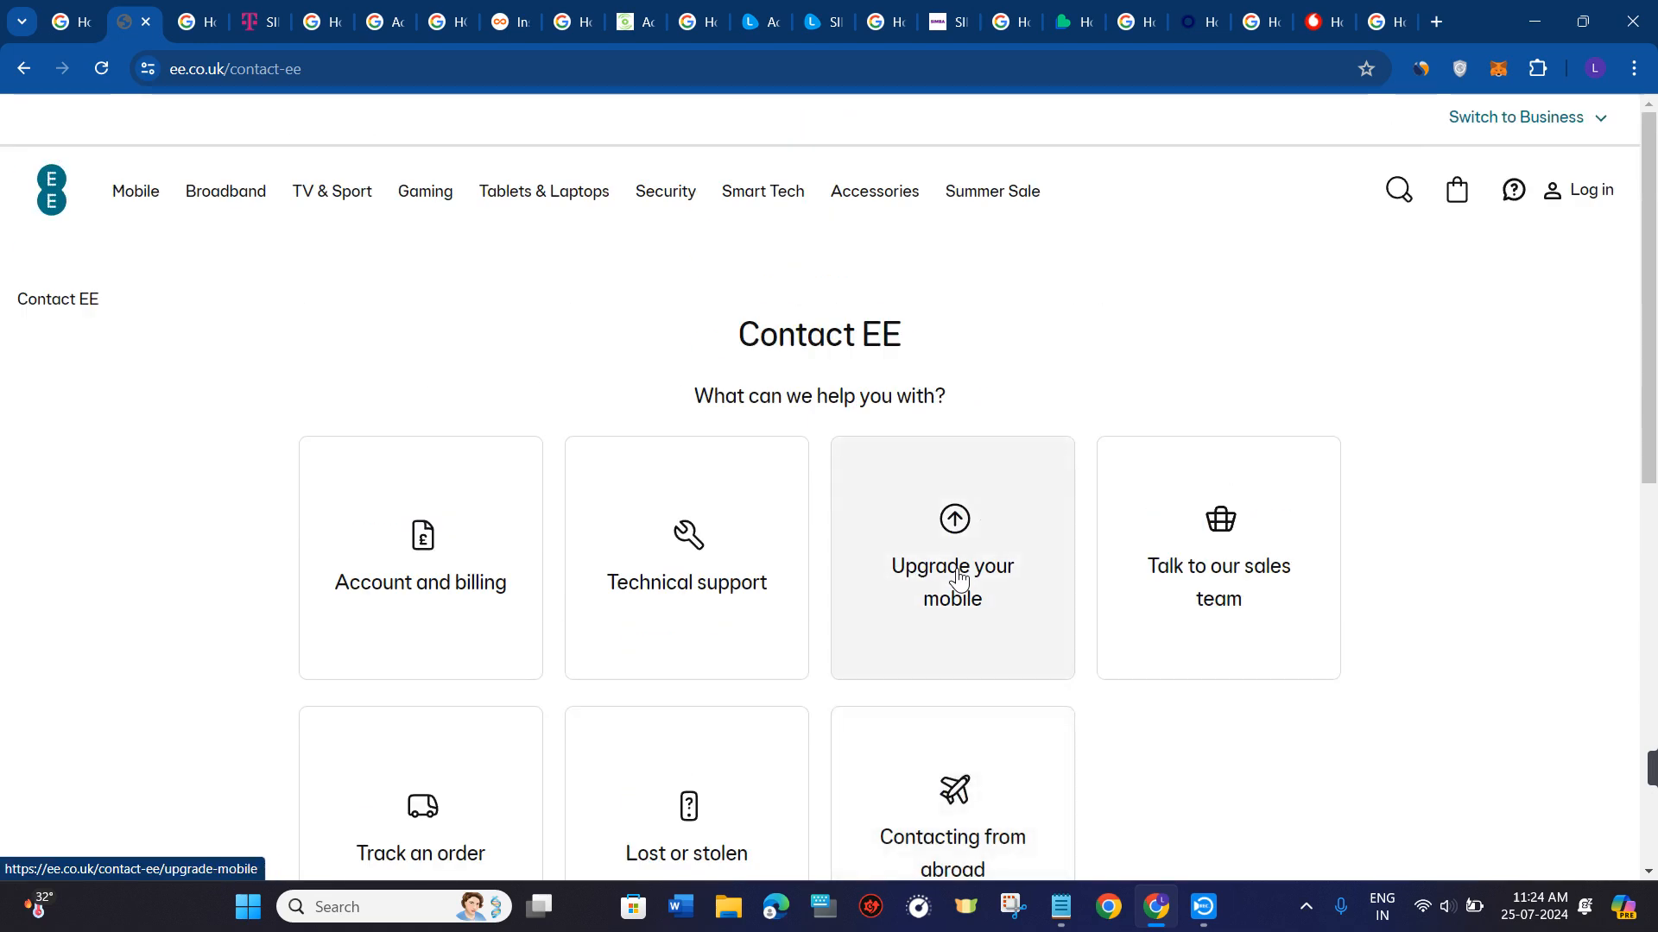
scroll("down", 3)
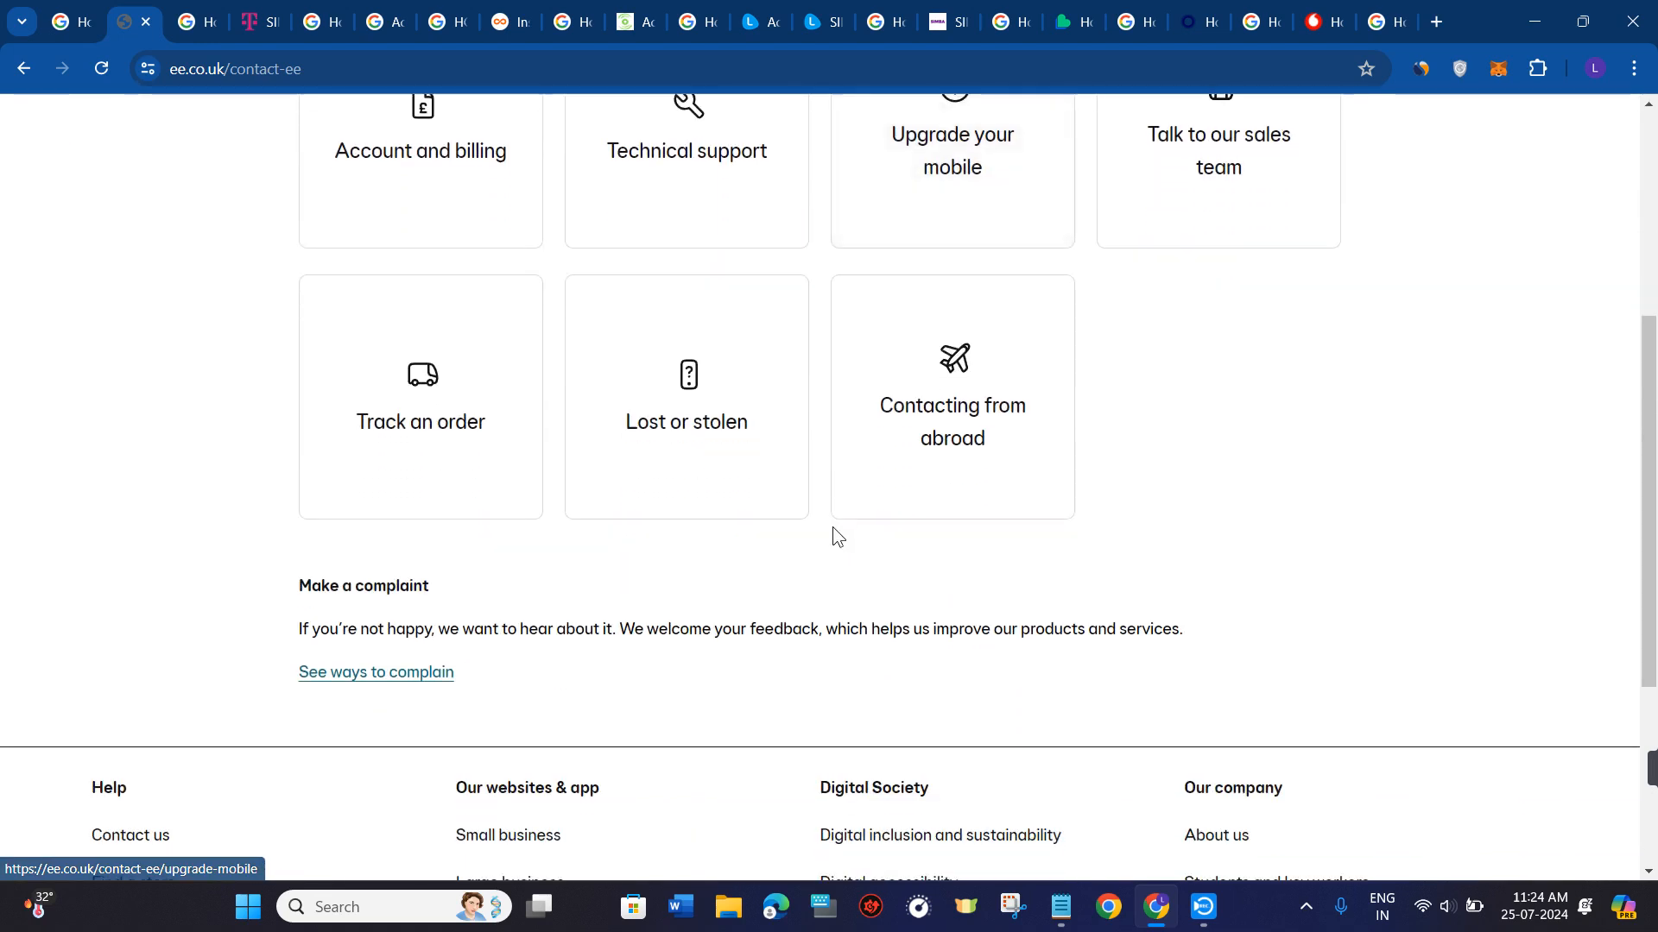